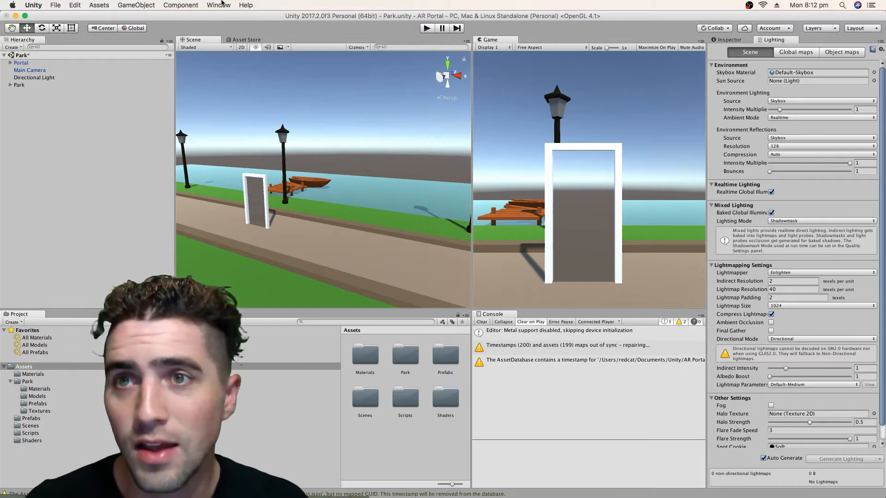
Bring up the scene Lighting settings from the Window menu
{"action": "left_click", "coordinate": [135, 5]}
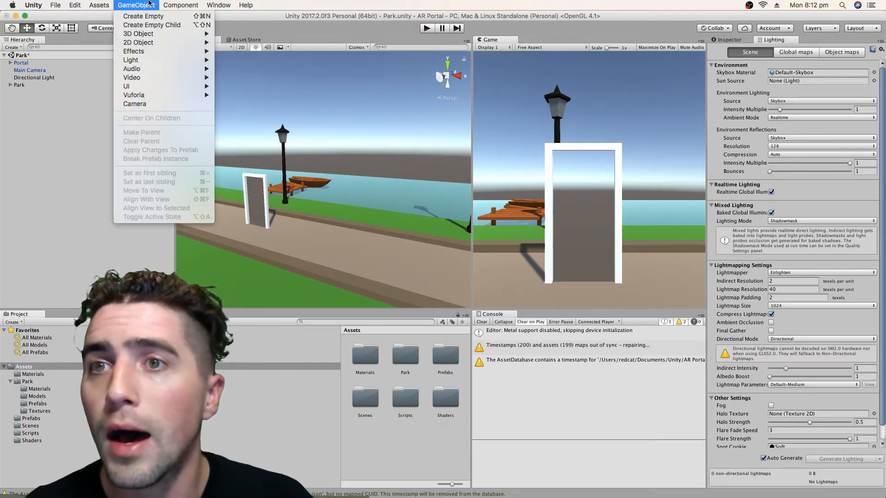
{"action": "left_click", "coordinate": [218, 6]}
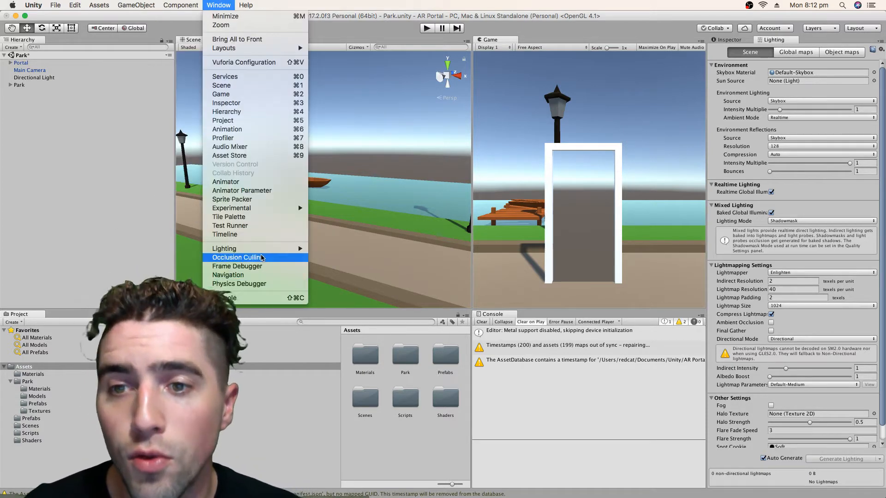
{"action": "mouse_move", "coordinate": [223, 248]}
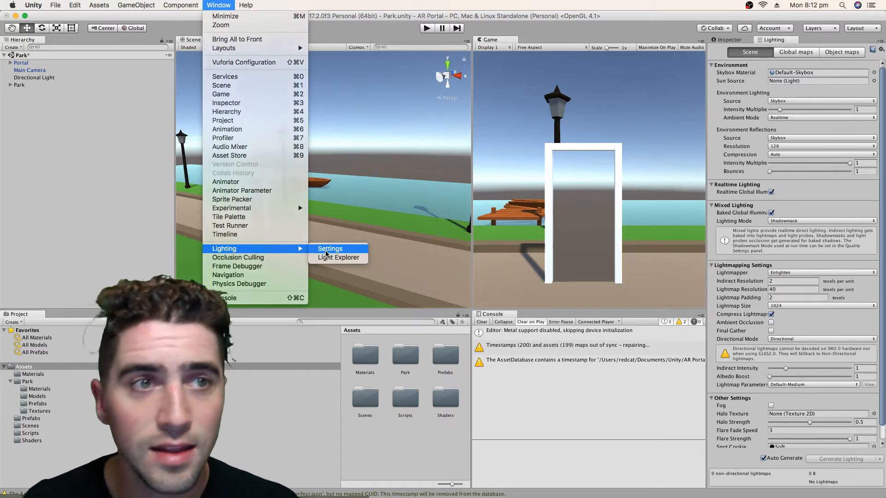
{"action": "left_click", "coordinate": [330, 248]}
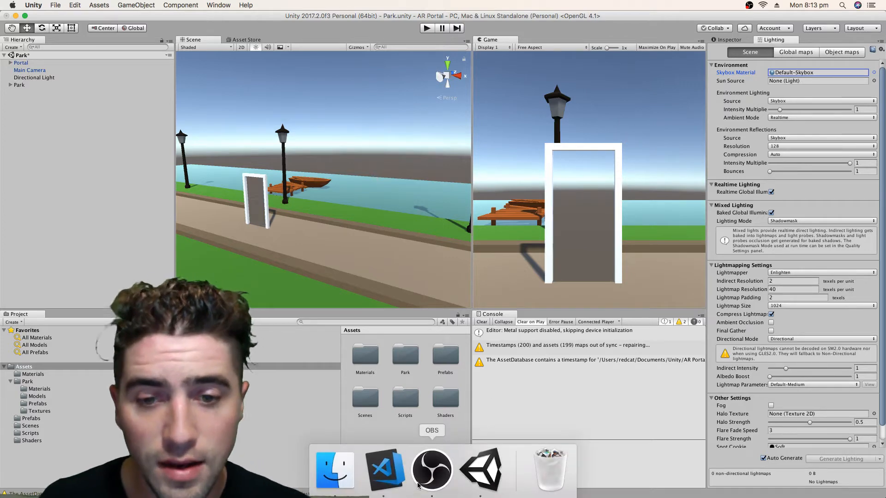
Search Finder's Downloads for 'skybox' and locate Skybox-Procedural.shader for import into Assets
{"action": "left_click", "coordinate": [334, 469]}
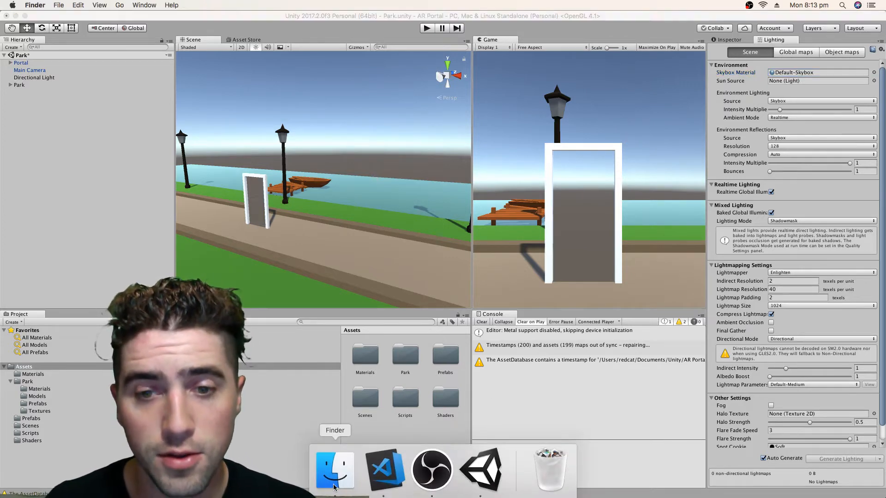
{"action": "left_click", "coordinate": [334, 469]}
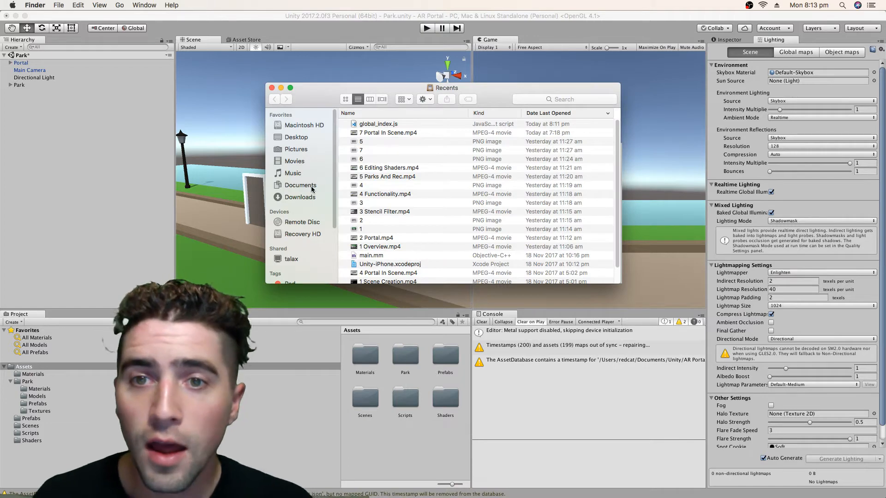
{"action": "left_click", "coordinate": [300, 197]}
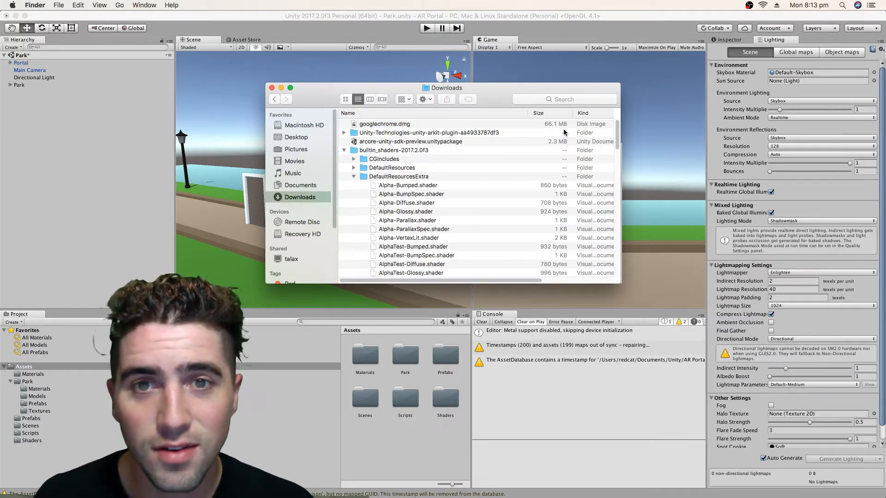
{"action": "type", "text": "s"}
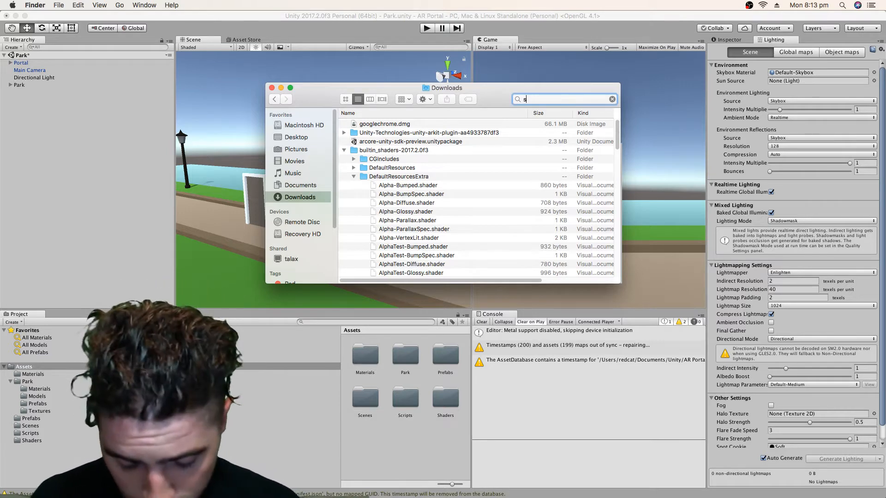
{"action": "type", "text": "kybox"}
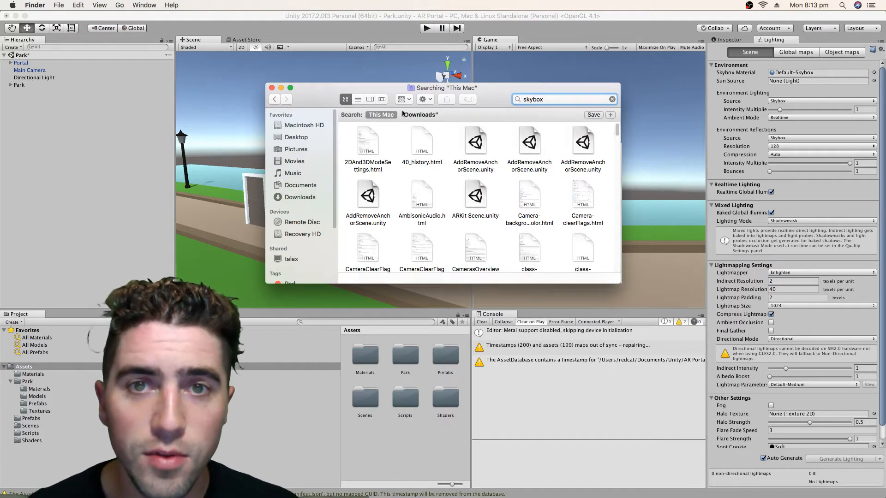
{"action": "left_click", "coordinate": [418, 115]}
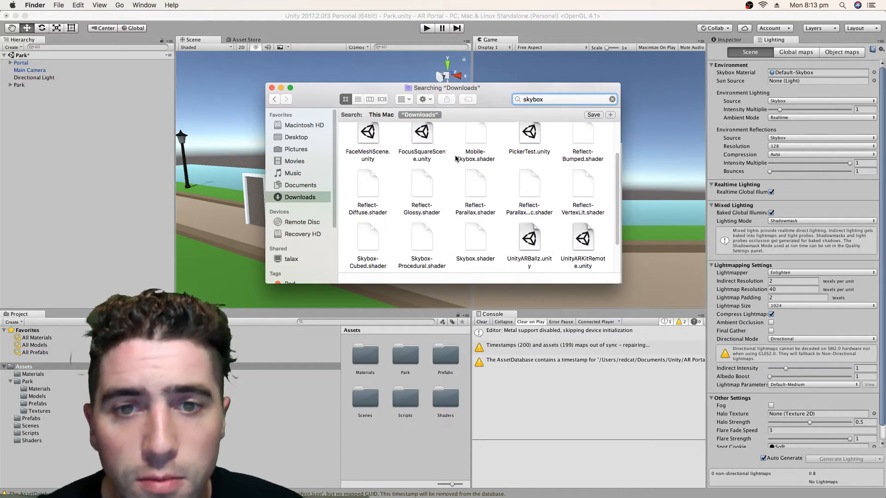
{"action": "scroll", "scroll_direction": "down", "scroll_amount": 3}
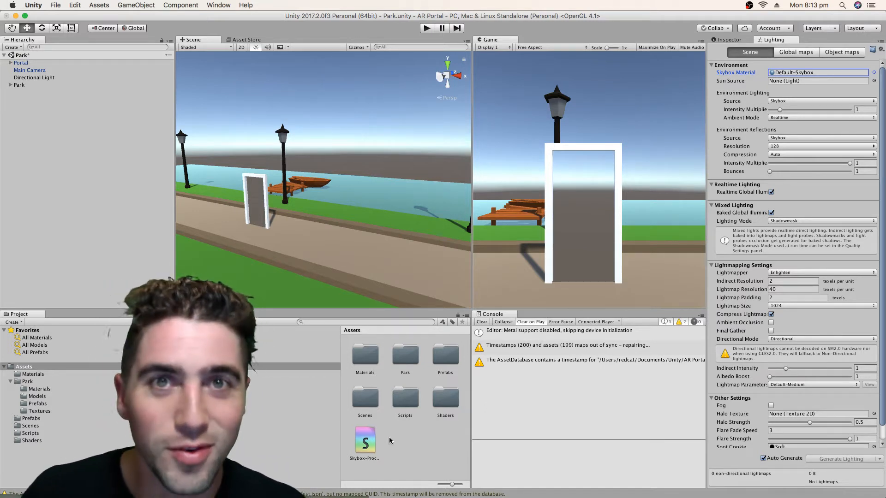
Move the imported shader into the Shaders folder as Skybox and open it in VS Code
{"action": "left_click", "coordinate": [365, 441]}
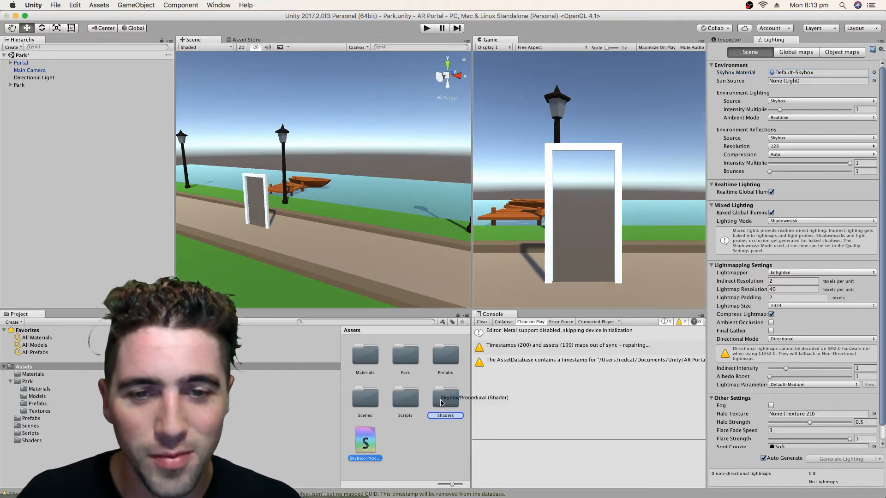
{"action": "double_click", "coordinate": [445, 396]}
{"action": "type", "text": "Skyb"}
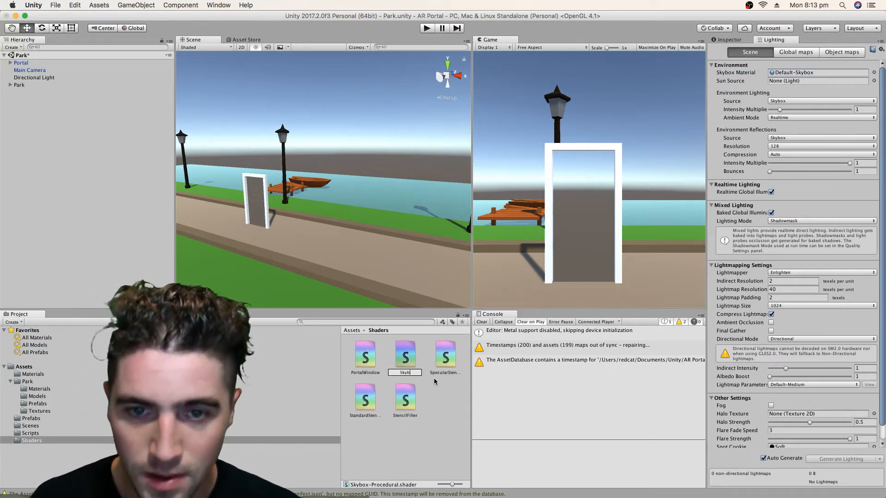
{"action": "left_click", "coordinate": [404, 354]}
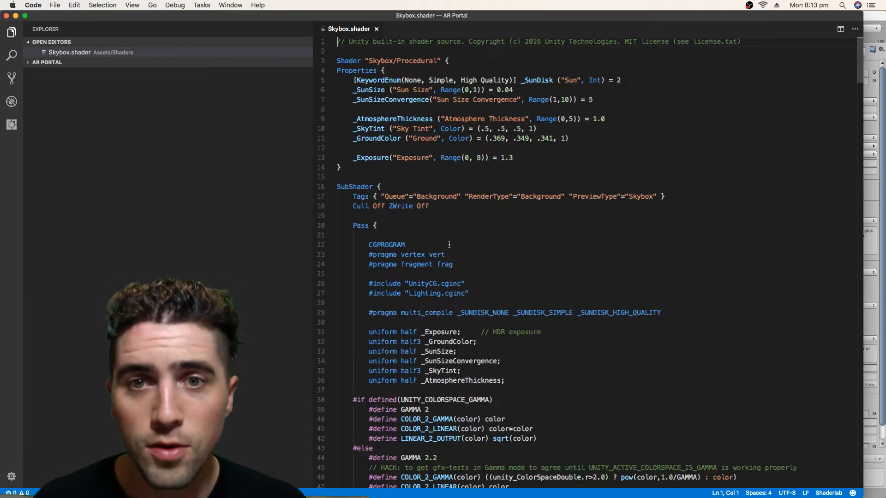
Add [Enum(Equal,3,NotEqual,6)] _StencilTest ("Stencil Test", Int) = 6 below the _Exposure property
{"action": "left_click", "coordinate": [389, 222]}
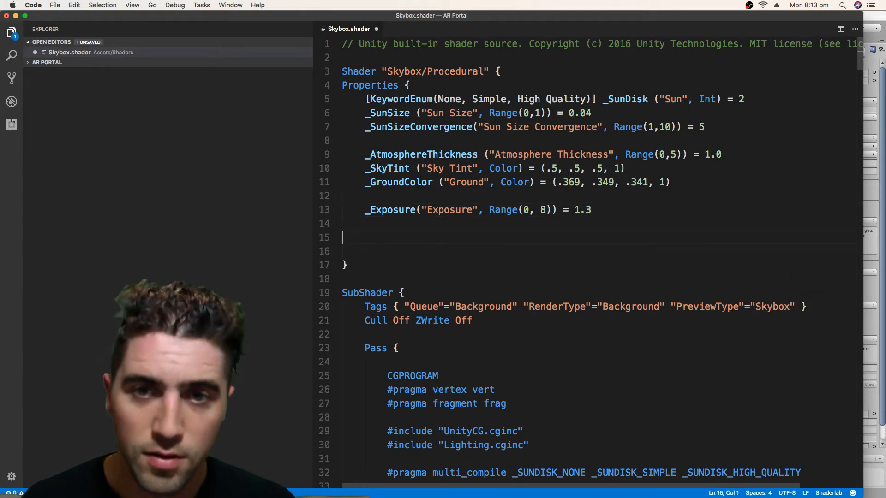
{"action": "type", "text": "[E]"}
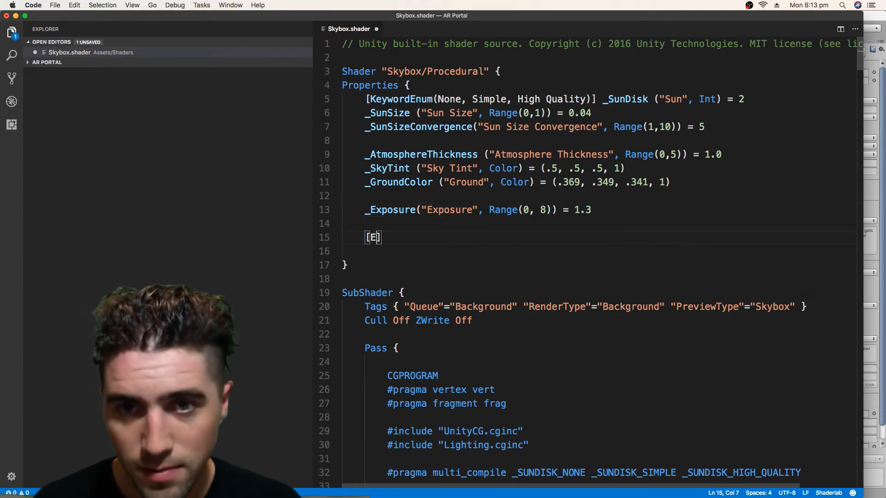
{"action": "type", "text": "num"}
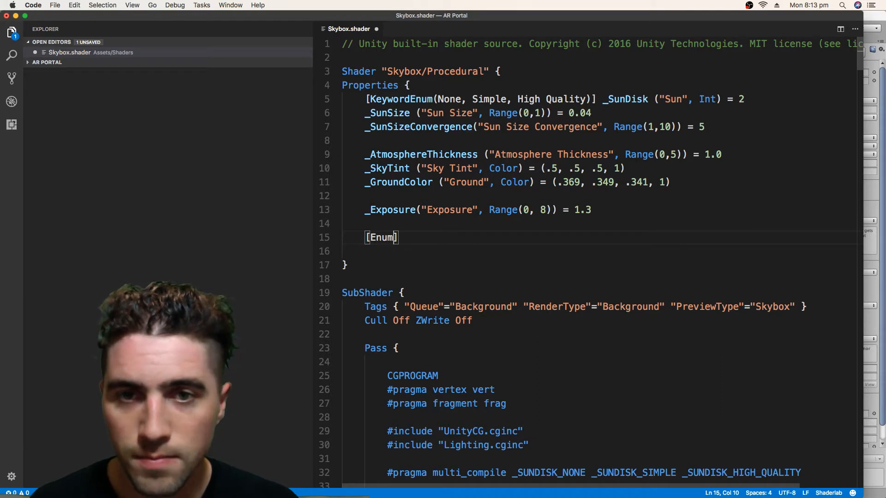
{"action": "type", "text": "(Equal"}
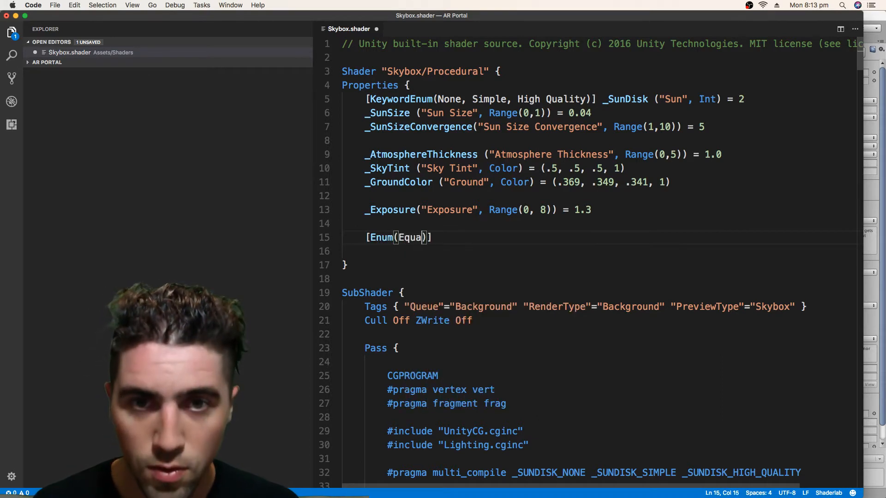
{"action": "type", "text": "l,3"}
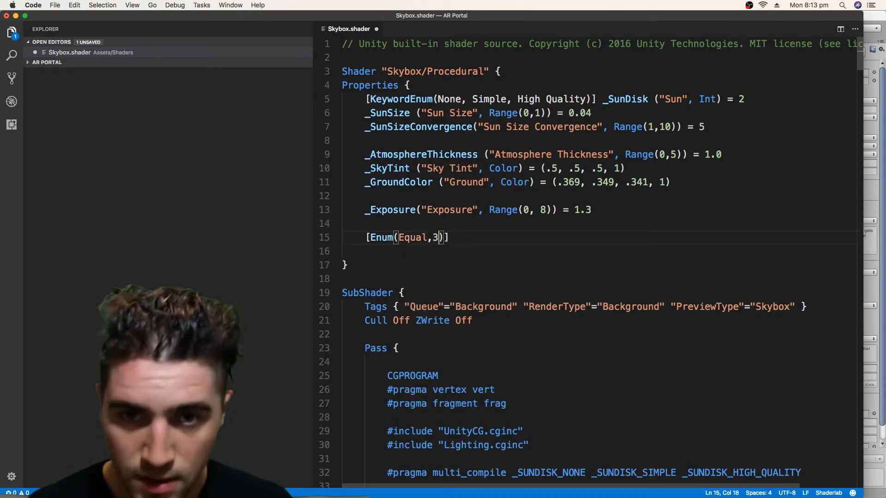
{"action": "type", "text": ",NotEqu"}
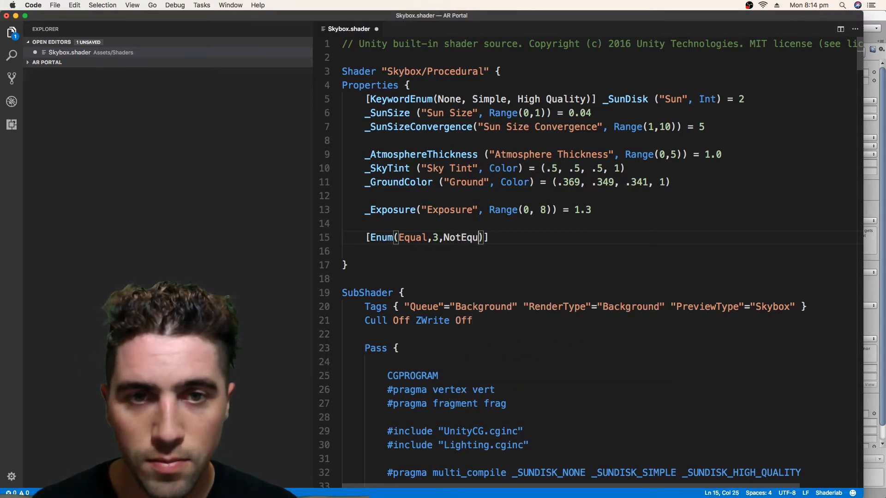
{"action": "type", "text": "al,6"}
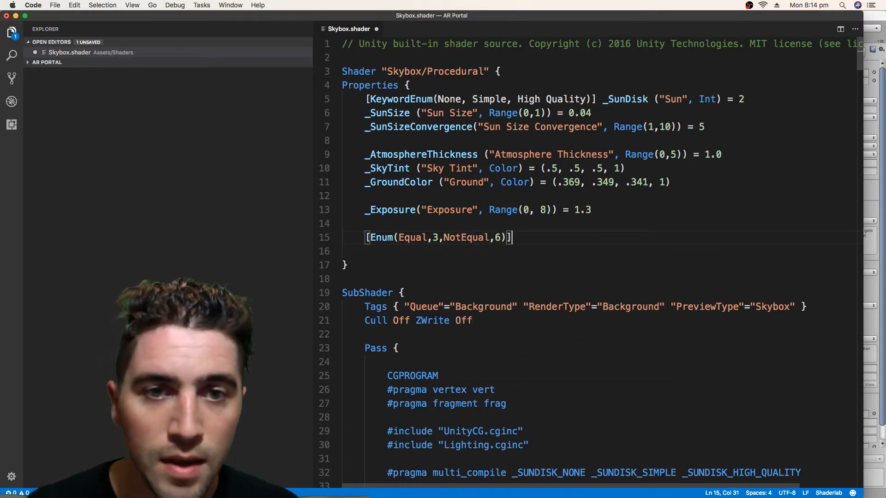
{"action": "type", "text": "_Stenci"}
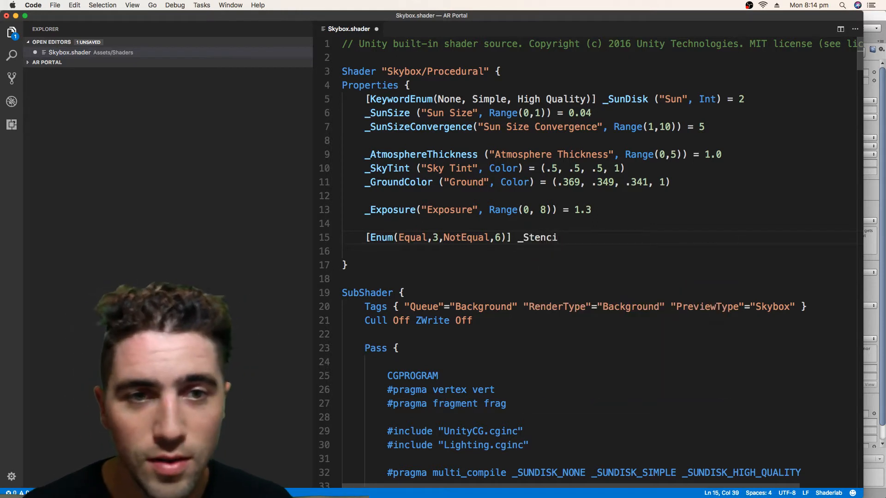
{"action": "type", "text": "lT"}
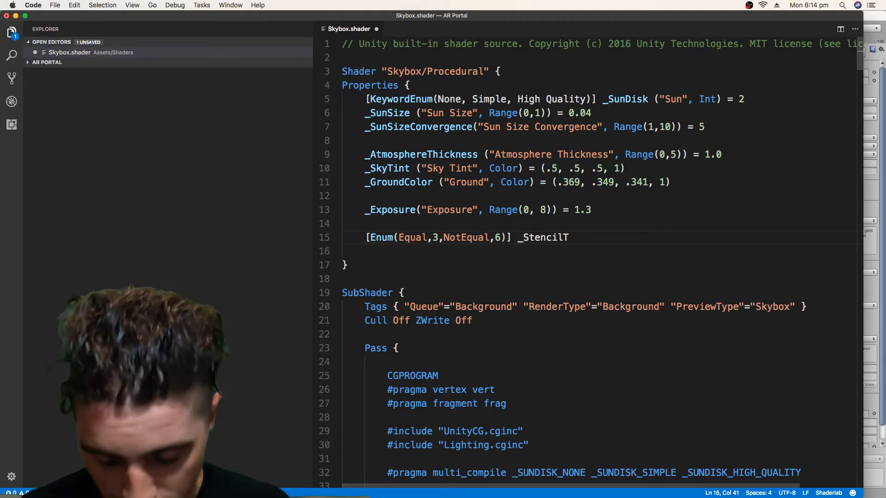
{"action": "type", "text": "est"}
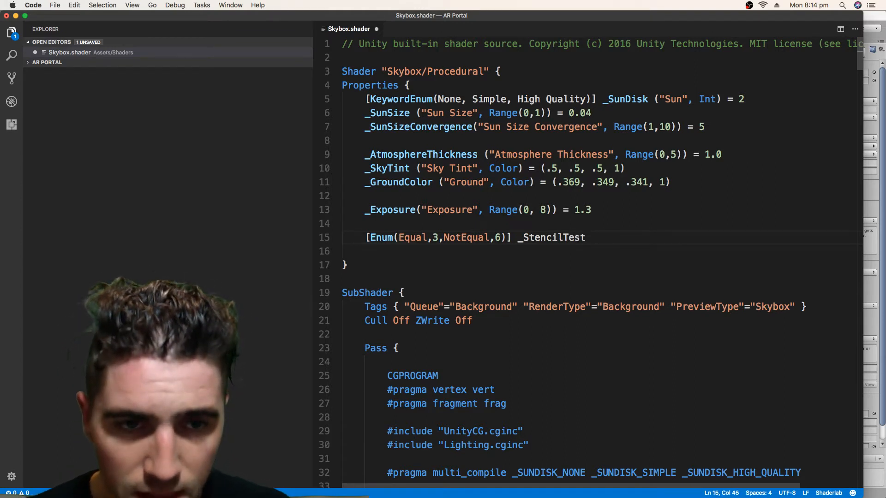
{"action": "type", "text": "(\"\")"}
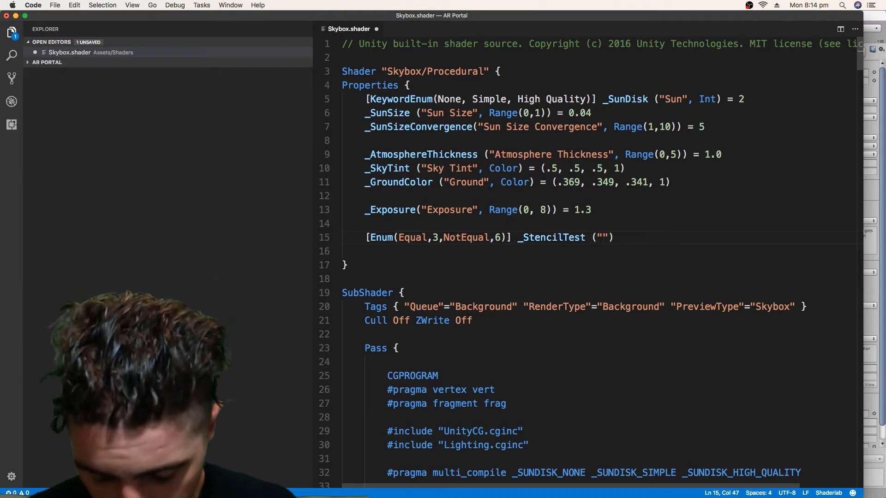
{"action": "type", "text": "Stencil"}
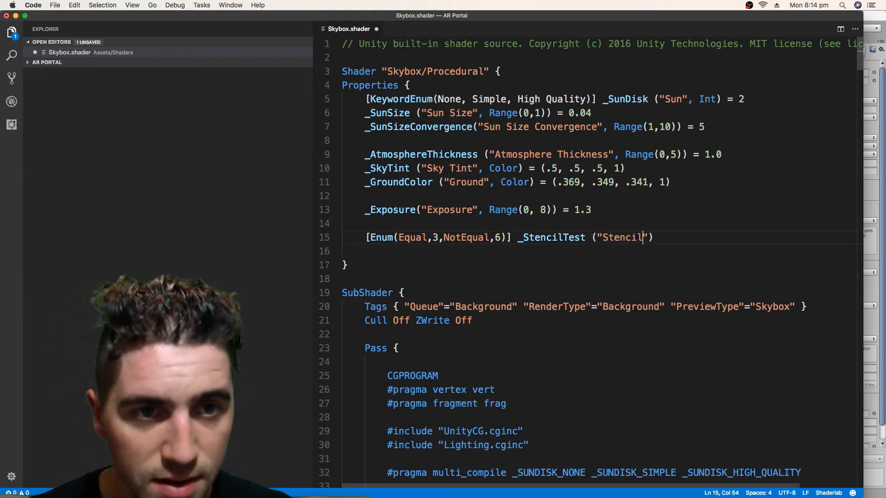
{"action": "type", "text": "Test\","}
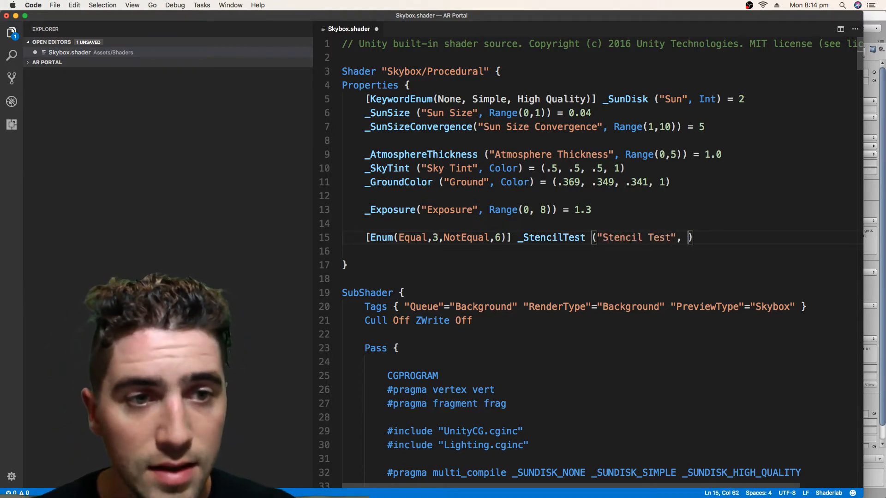
{"action": "type", "text": "Int) ="}
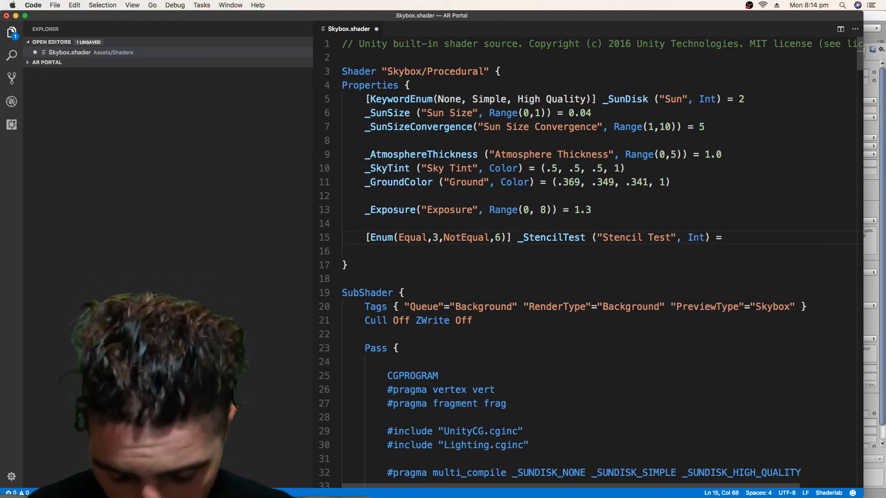
{"action": "type", "text": "6"}
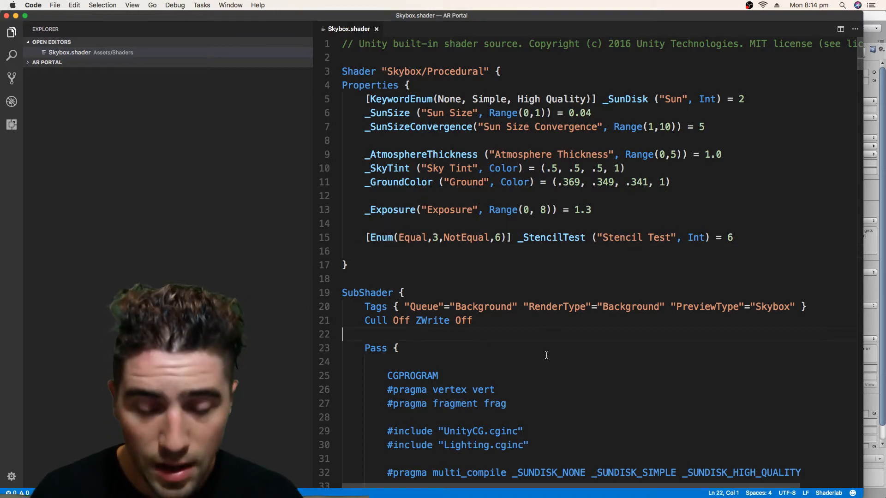
Add a Stencil { Ref 1 Comp [_StencilTest] } block below Cull Off ZWrite Off
{"action": "key", "text": "enter"}
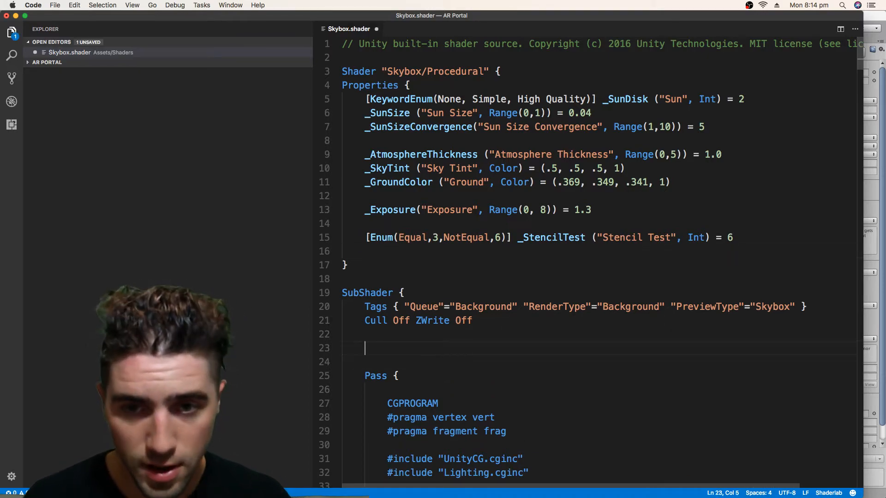
{"action": "scroll", "scroll_direction": "down", "scroll_amount": 3}
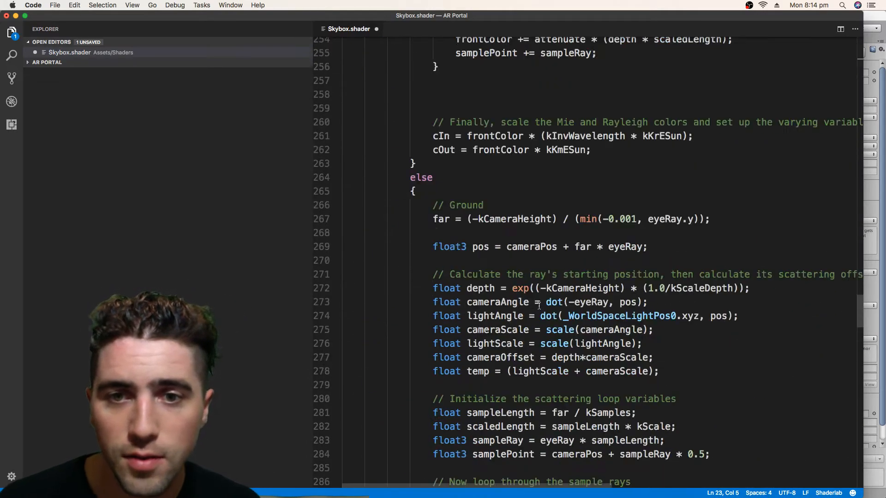
{"action": "scroll", "scroll_direction": "up", "scroll_amount": 3}
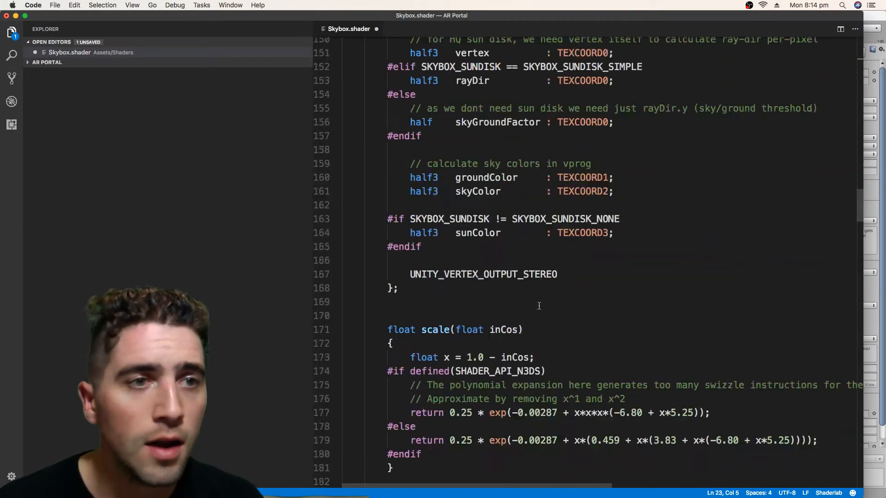
{"action": "scroll", "scroll_direction": "up", "scroll_amount": 3}
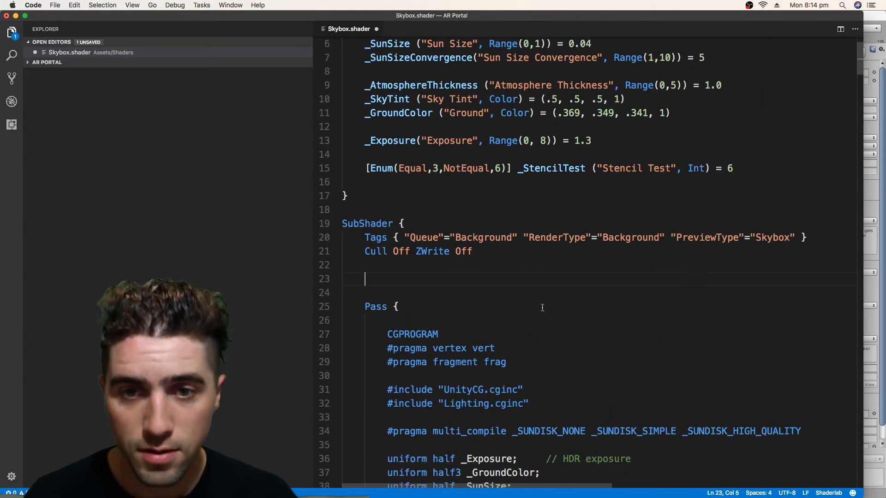
{"action": "type", "text": "Stencil{"}
{"action": "left_click", "coordinate": [600, 293]}
{"action": "type", "text": "Ref 1"}
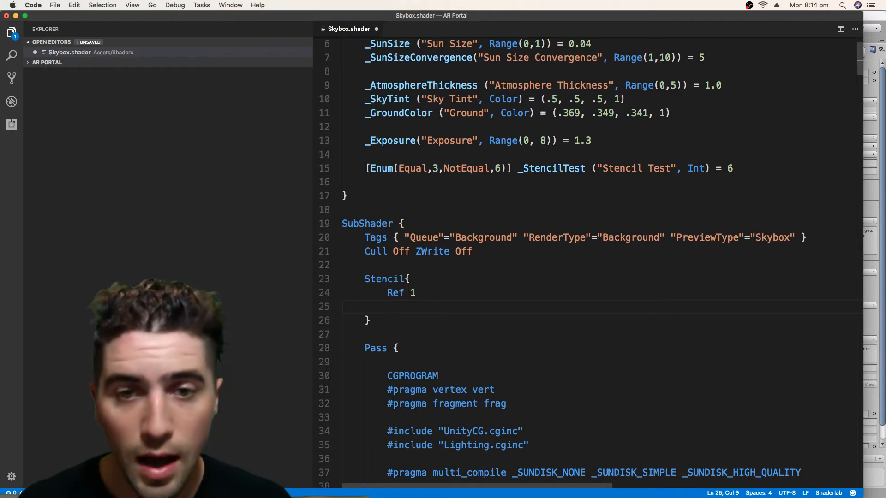
{"action": "type", "text": "Comp"}
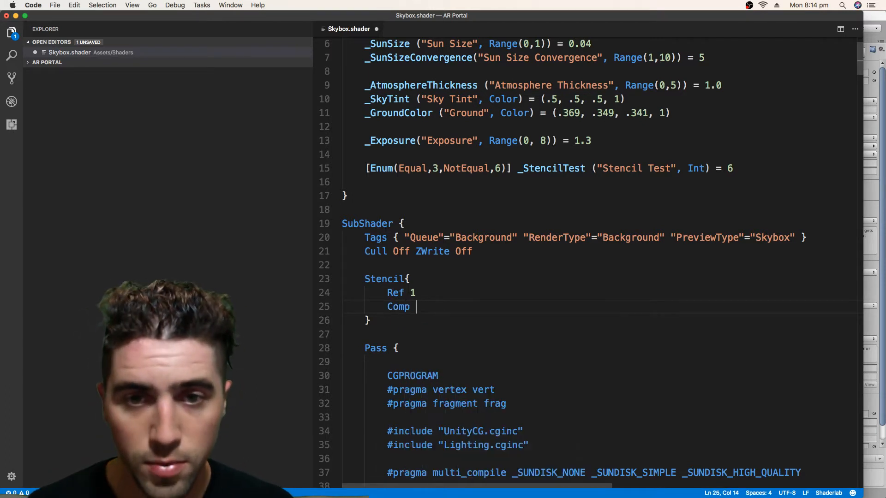
{"action": "type", "text": "[_StencilTest]"}
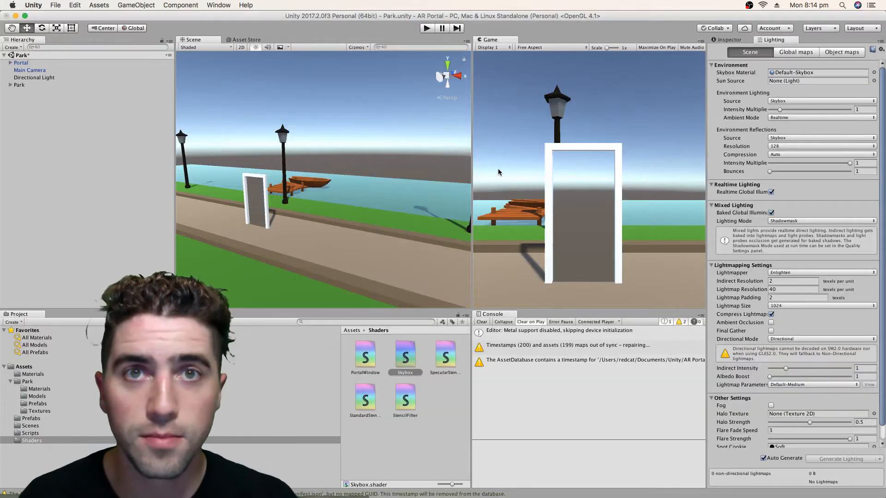
Return to the top-level Assets folder and bring up the Create asset menu
{"action": "left_click", "coordinate": [817, 72]}
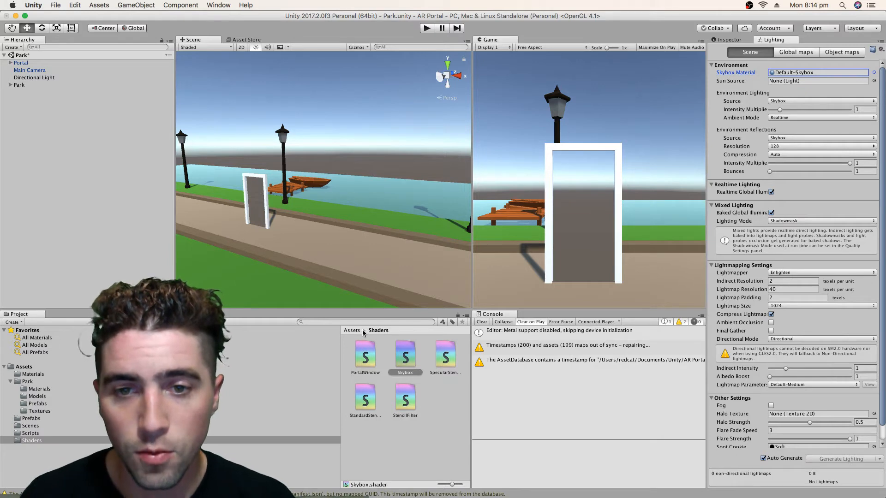
{"action": "right_click", "coordinate": [406, 396]}
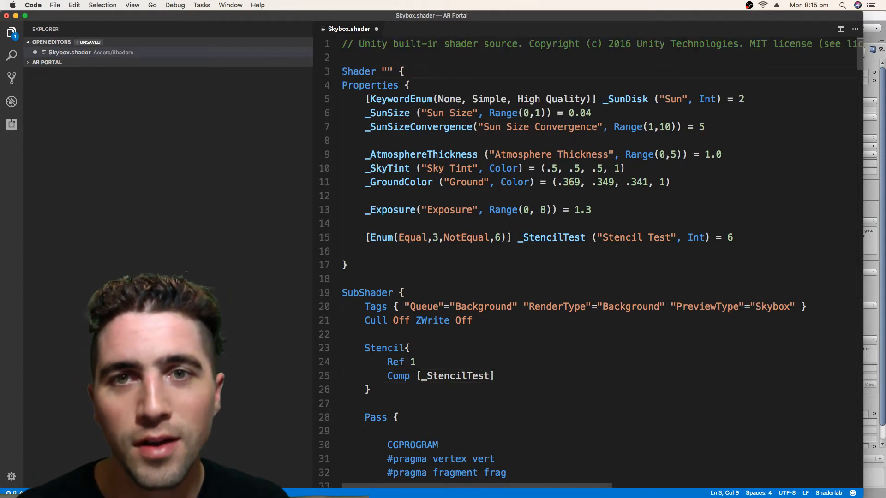
Rename the shader to Custom/Skybox inside the Shader quotes
{"action": "type", "text": "Custom"}
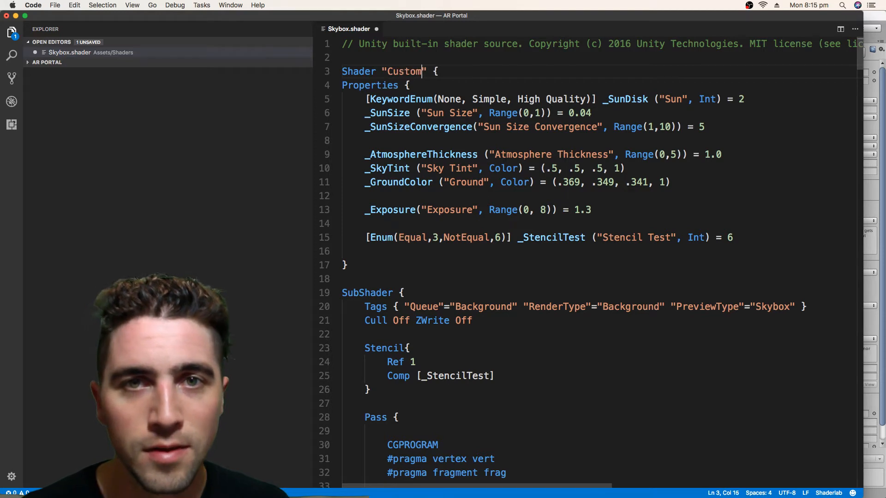
{"action": "type", "text": "/S"}
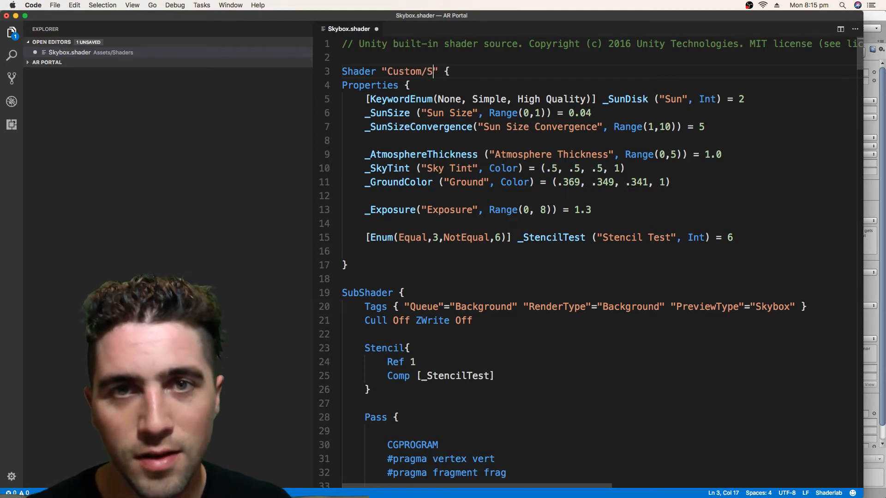
{"action": "type", "text": "ybox"}
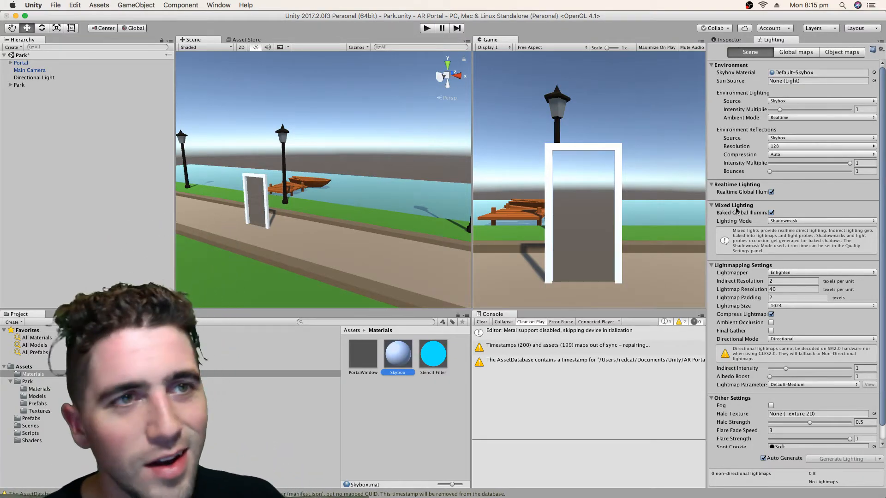
Set the Skybox material to the Custom/Skybox shader with a pink sky tint and brown ground
{"action": "left_click", "coordinate": [396, 353]}
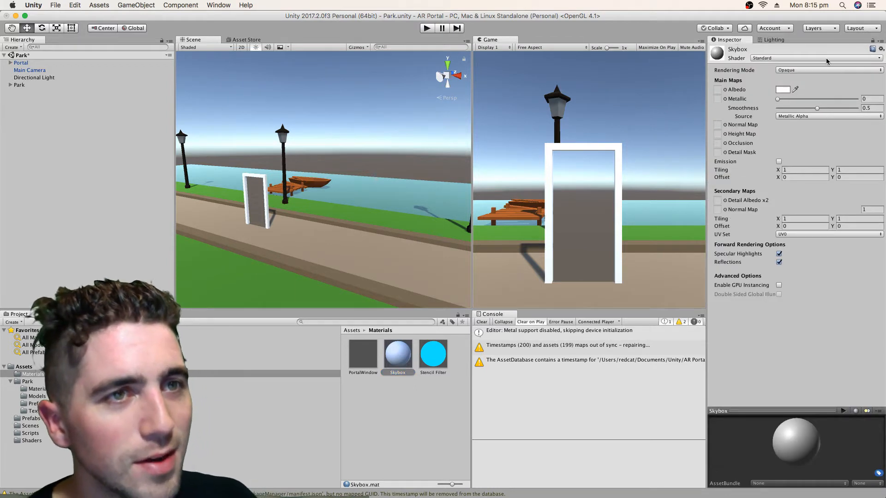
{"action": "left_click", "coordinate": [813, 57]}
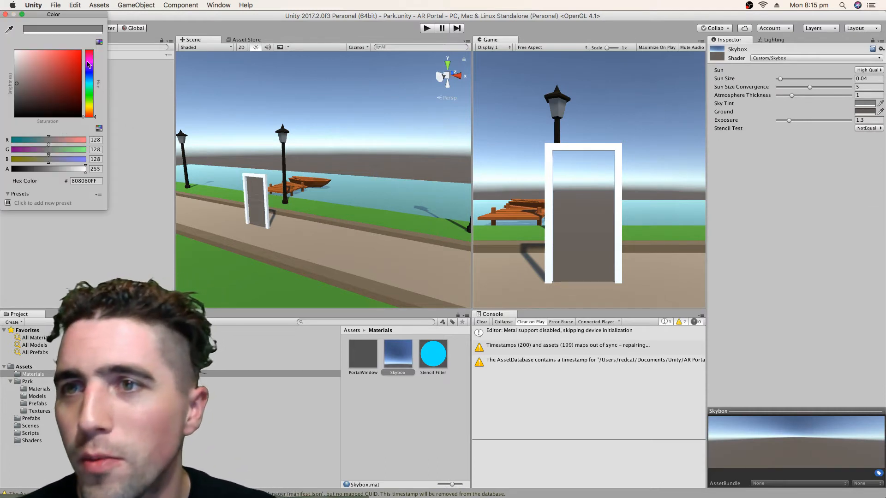
{"action": "left_click", "coordinate": [80, 62]}
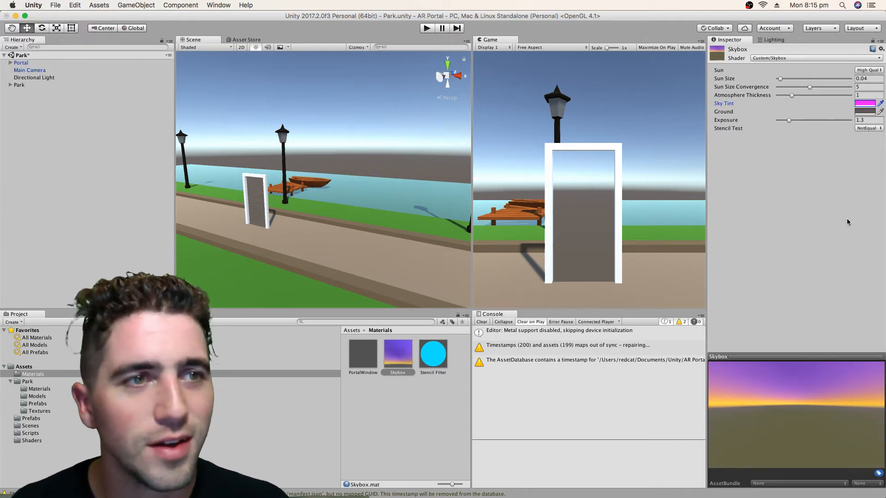
{"action": "left_click", "coordinate": [862, 102]}
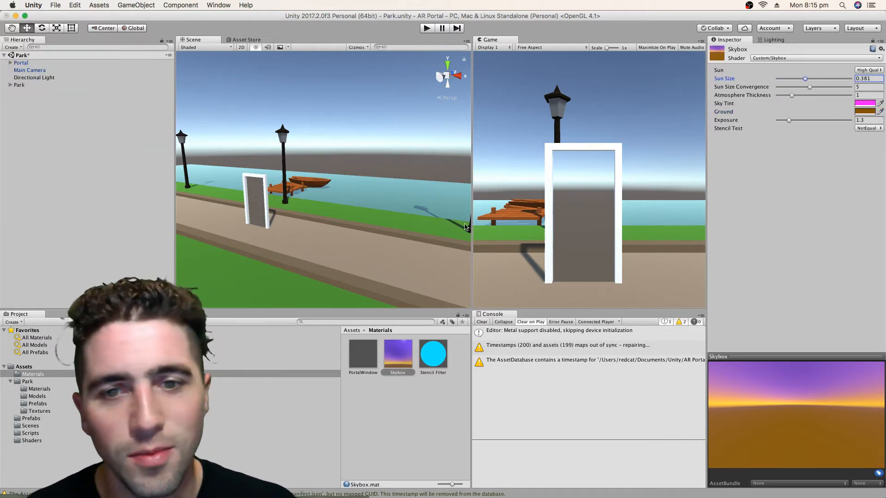
Assign the Skybox material as the Environment skybox in Lighting and turn the view toward the portal
{"action": "left_click", "coordinate": [773, 40]}
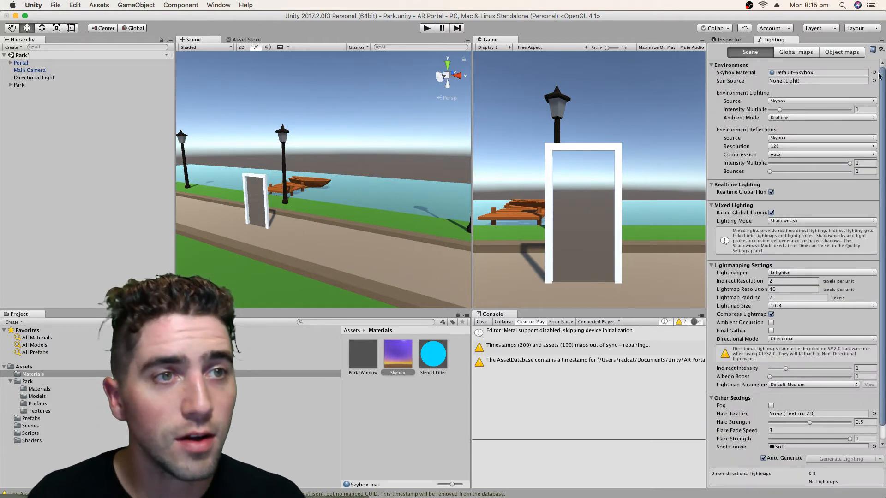
{"action": "left_click", "coordinate": [874, 72]}
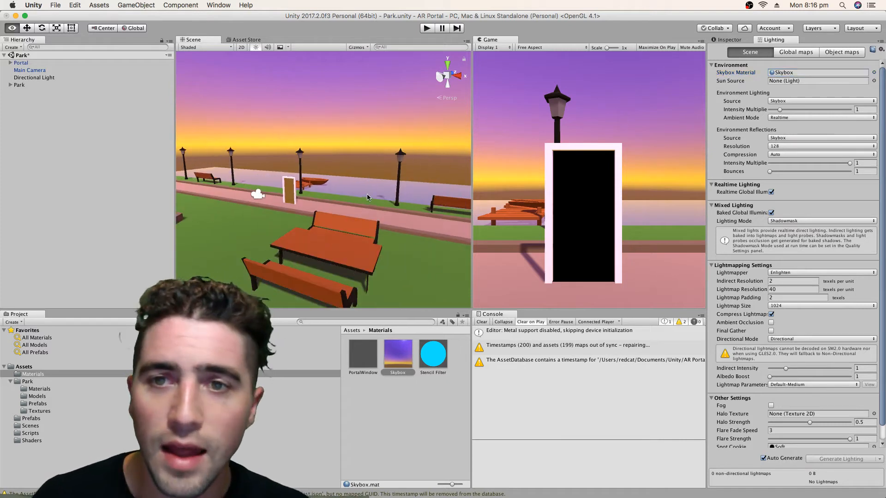
{"action": "left_click_drag", "start_coordinate": [322, 197], "coordinate": [362, 181]}
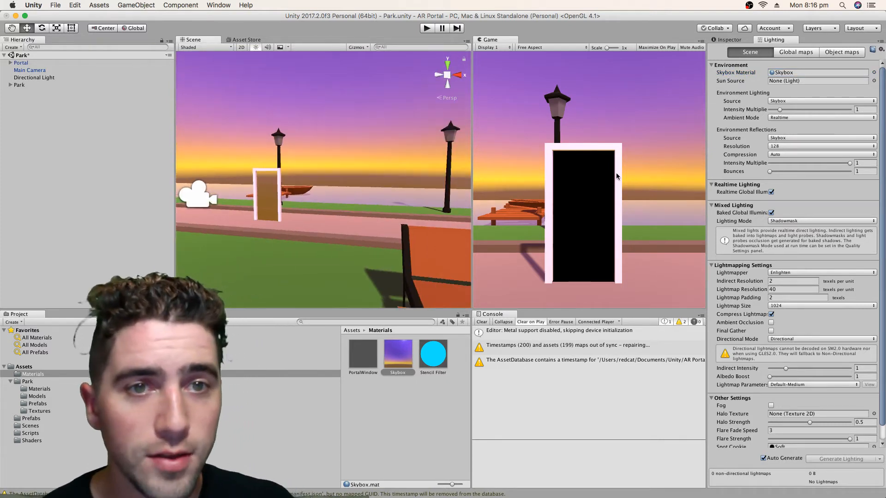
{"action": "mouse_move", "coordinate": [688, 186]}
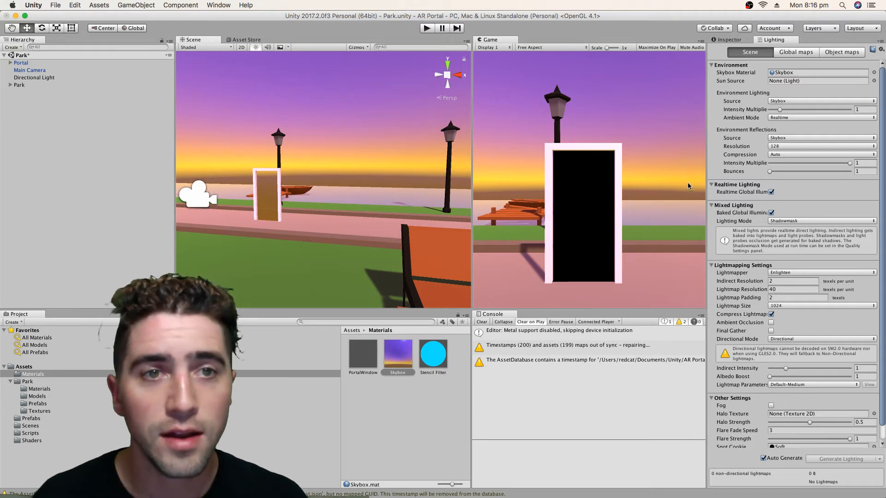
{"action": "mouse_move", "coordinate": [784, 188]}
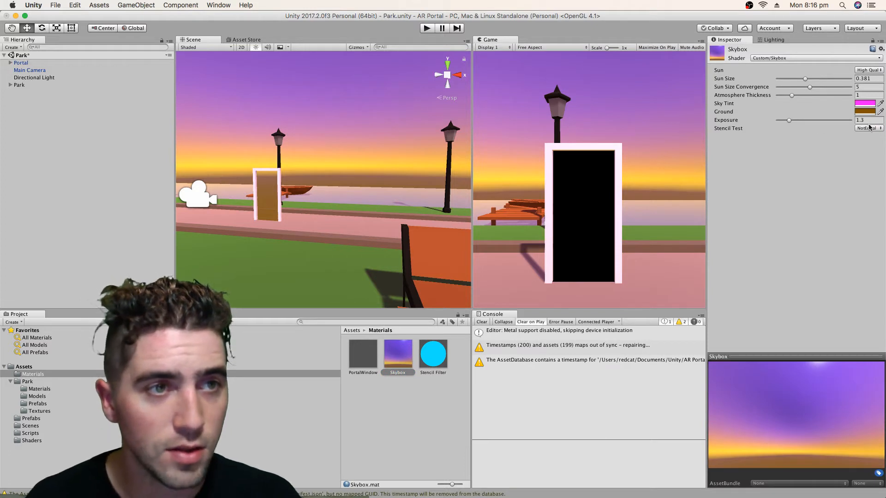
Review the stencil test options, then check the Main Camera, Park and Directional Light in the hierarchy
{"action": "left_click", "coordinate": [868, 128]}
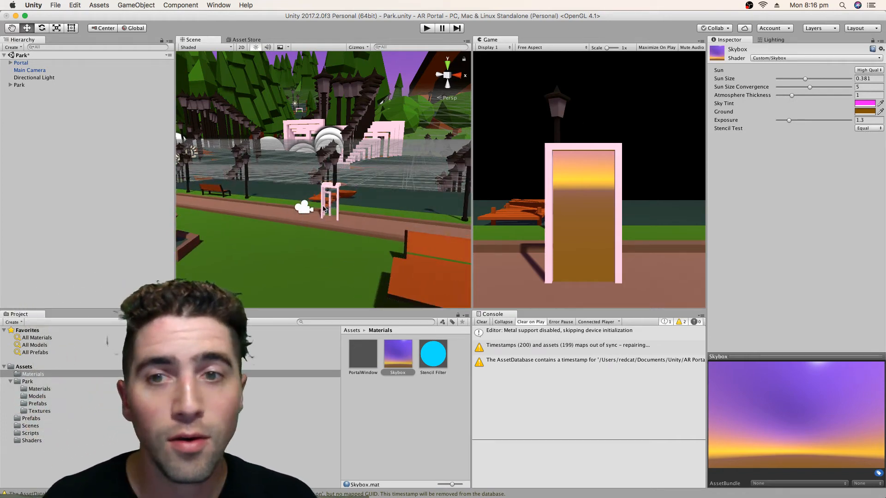
{"action": "left_click", "coordinate": [29, 69]}
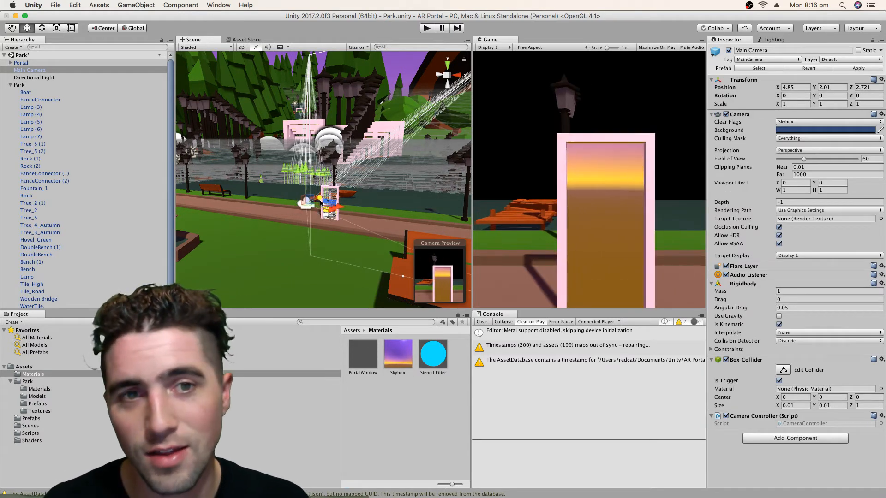
{"action": "left_click", "coordinate": [20, 84]}
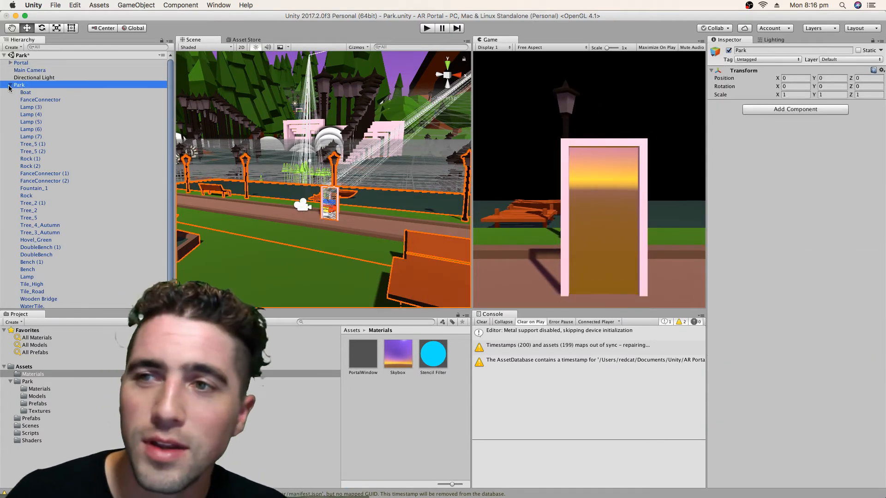
{"action": "left_click", "coordinate": [30, 71]}
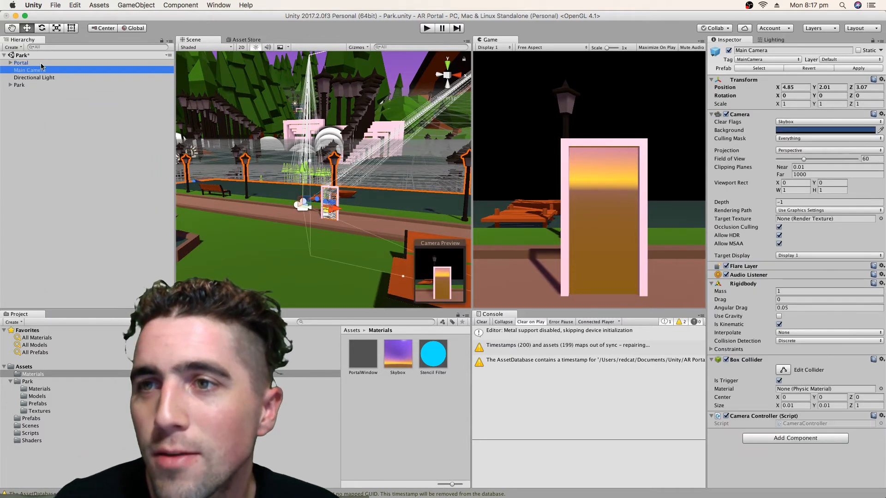
{"action": "left_click", "coordinate": [34, 78]}
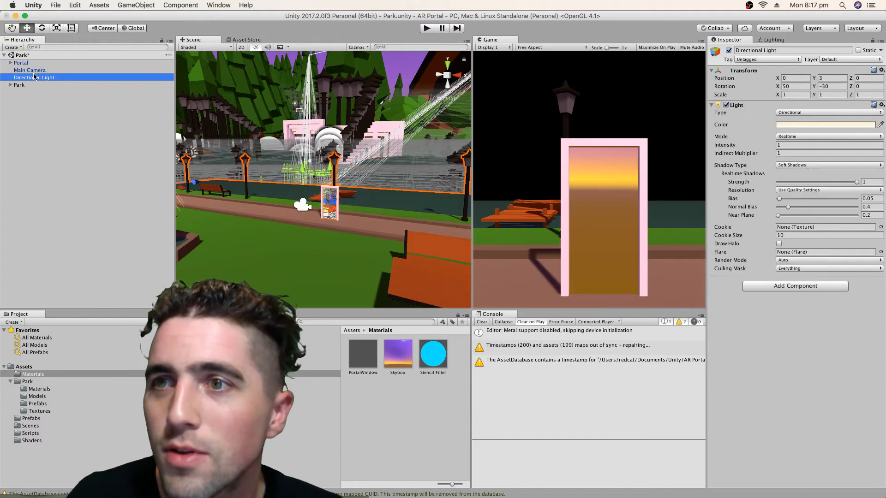
{"action": "left_click", "coordinate": [29, 69]}
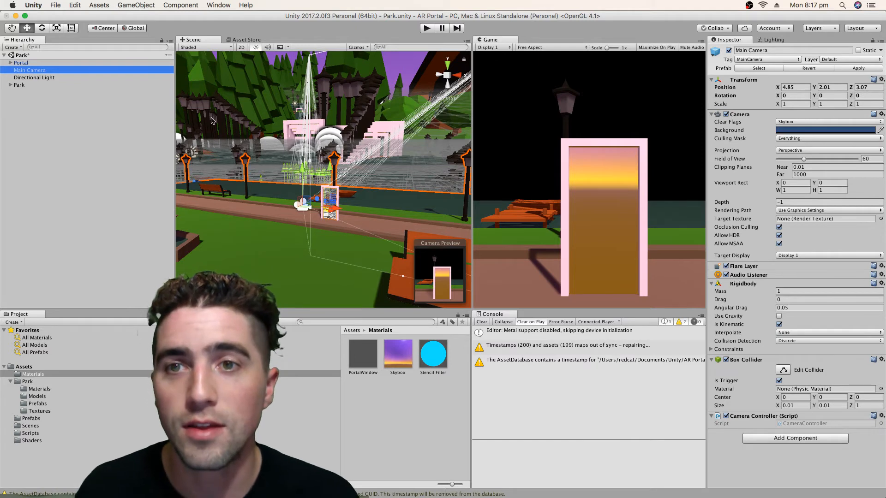
{"action": "mouse_move", "coordinate": [365, 139]}
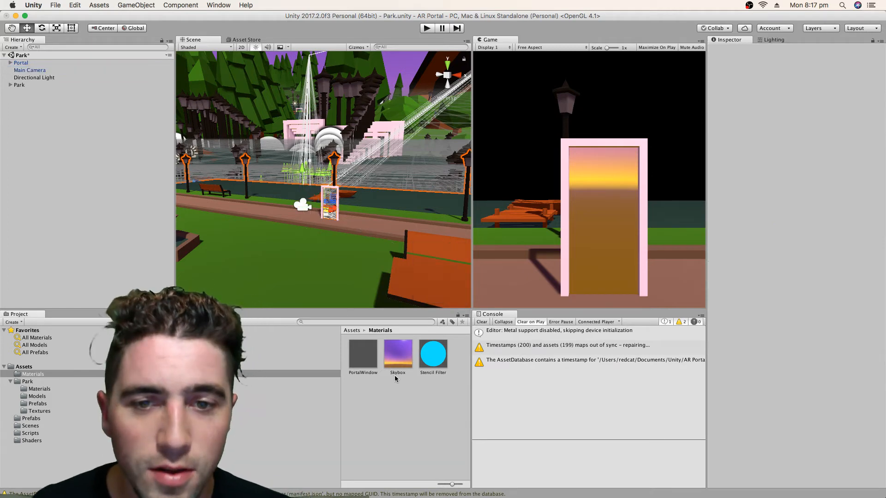
Set the Skybox material's Stencil Test to NotEqual so the portal opening turns black
{"action": "left_click", "coordinate": [396, 353]}
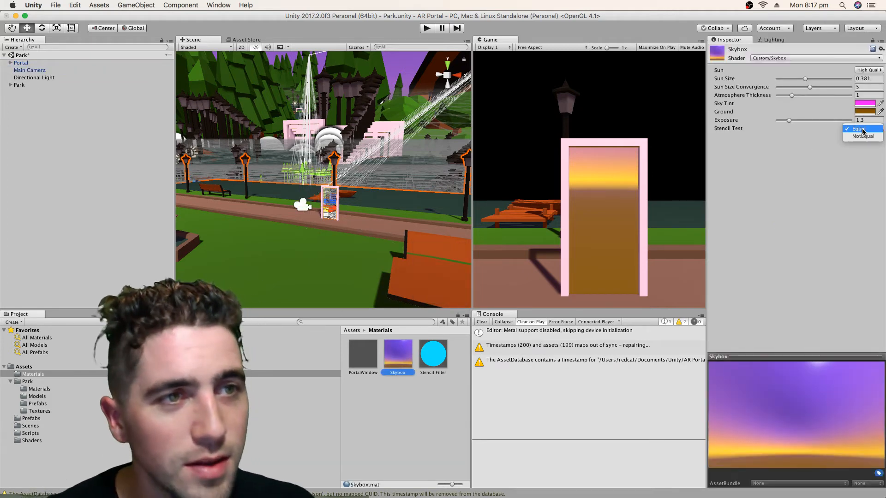
{"action": "left_click", "coordinate": [862, 136]}
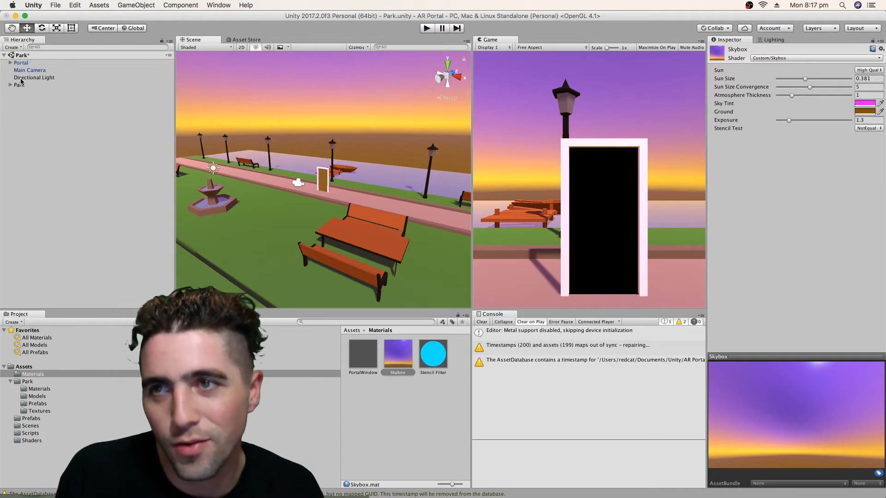
Select PortalWindow and drop the Skybox material into the transport script's third Materials slot
{"action": "left_click", "coordinate": [21, 63]}
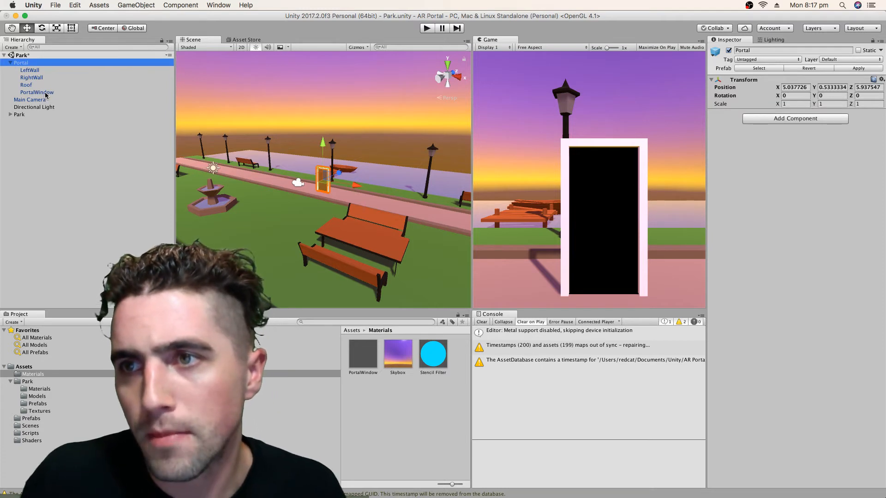
{"action": "left_click", "coordinate": [36, 92]}
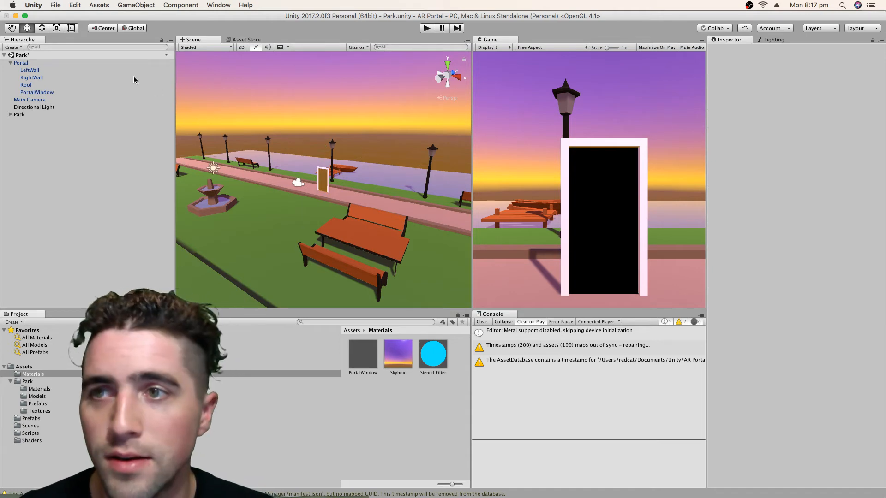
{"action": "left_click", "coordinate": [37, 93]}
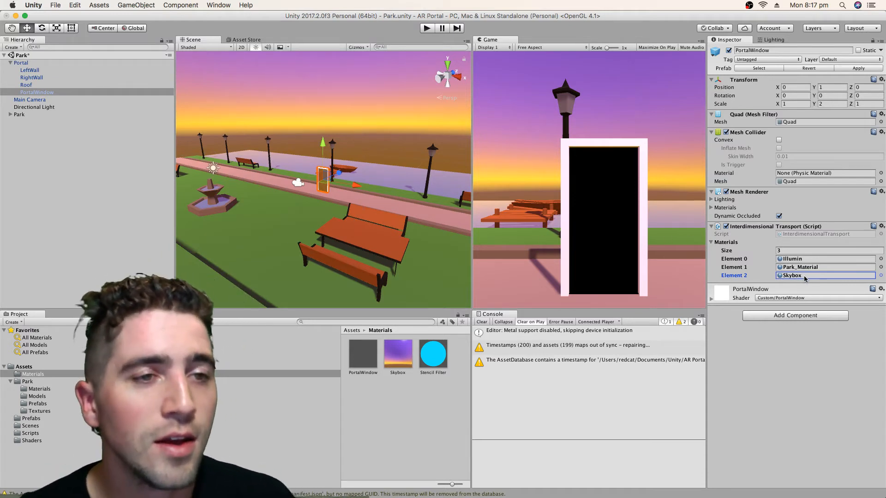
{"action": "left_click_drag", "start_coordinate": [298, 183], "coordinate": [270, 183]}
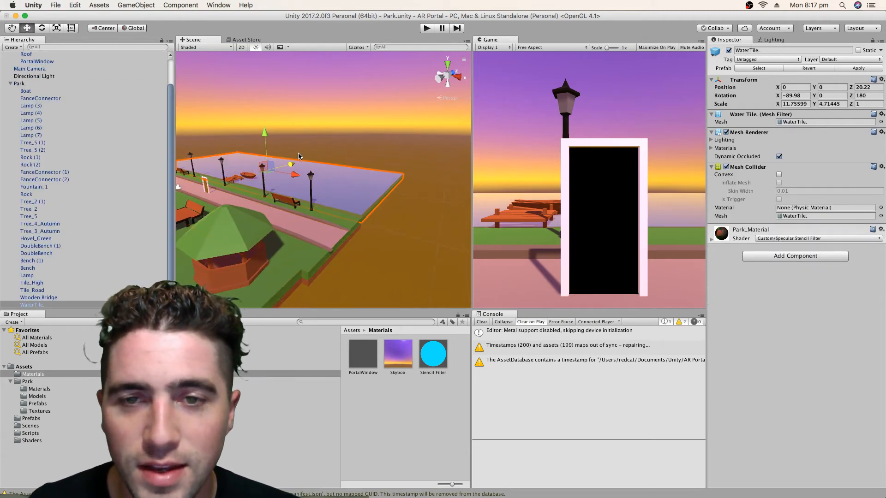
Orbit the scene view to look along the water before inspecting the CameraController script
{"action": "left_click_drag", "start_coordinate": [299, 157], "coordinate": [198, 171]}
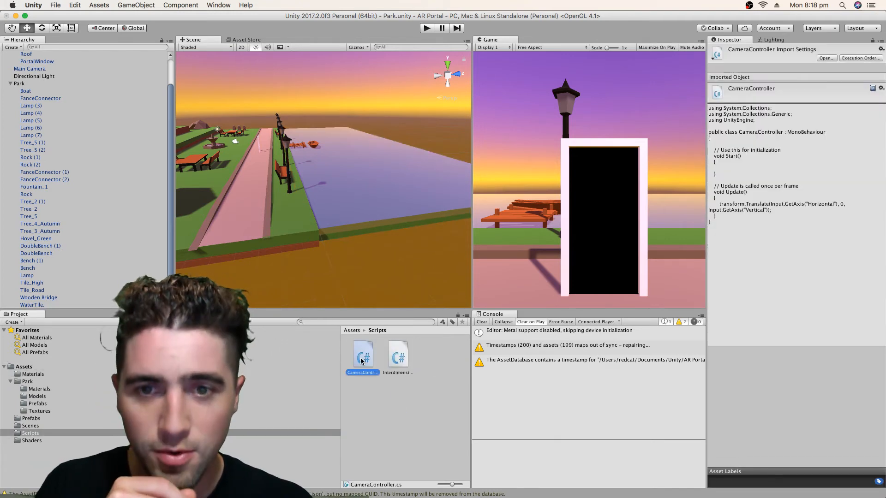
In CameraController's Update, declare float rotation and decrement it by 1 while Q is held
{"action": "double_click", "coordinate": [361, 354]}
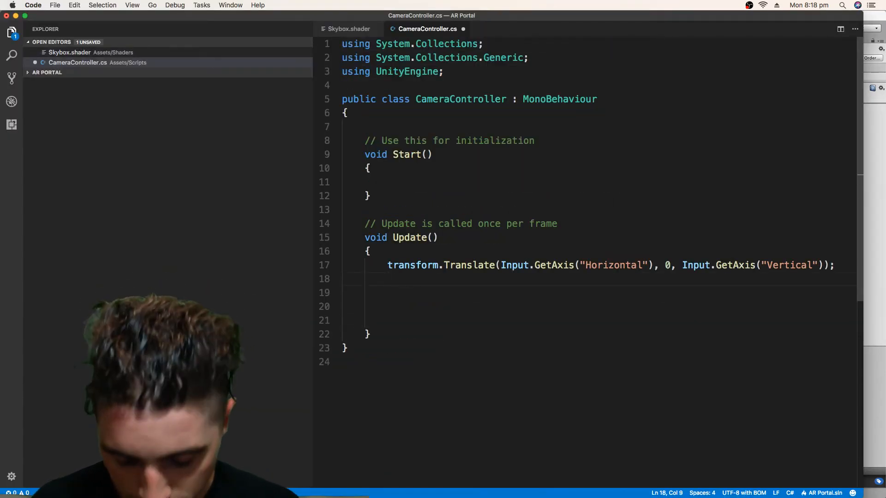
{"action": "type", "text": "float roa"}
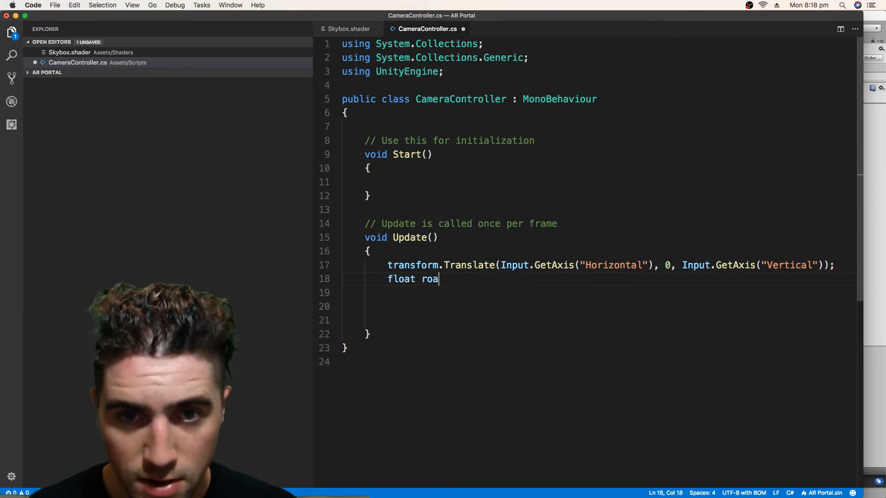
{"action": "type", "text": "tation;"}
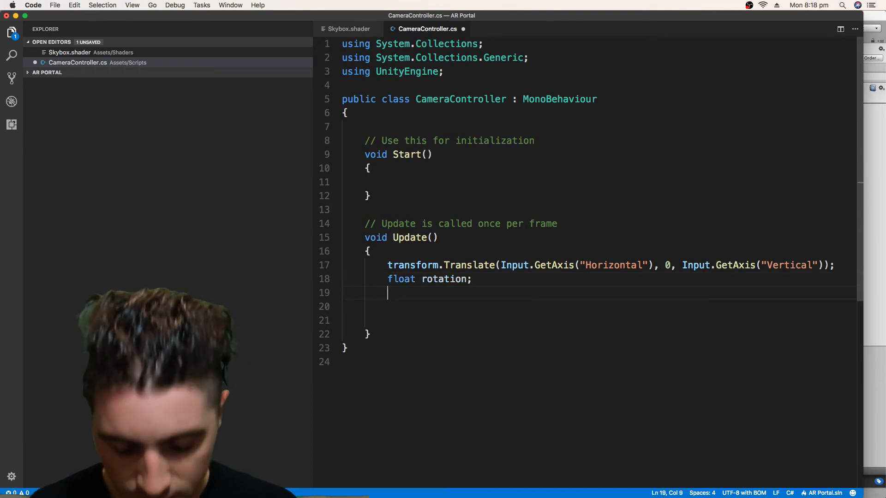
{"action": "type", "text": "if(Input.g"}
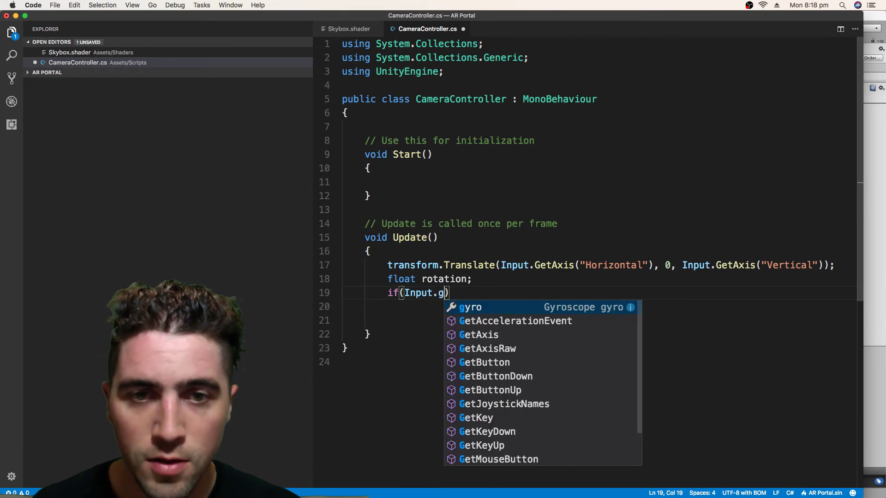
{"action": "type", "text": "GetAxis(kk"}
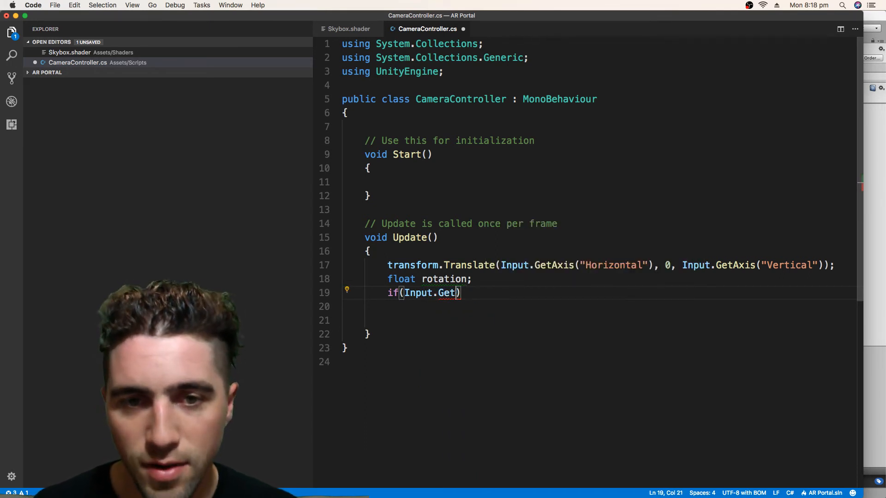
{"action": "type", "text": "Key(ke"}
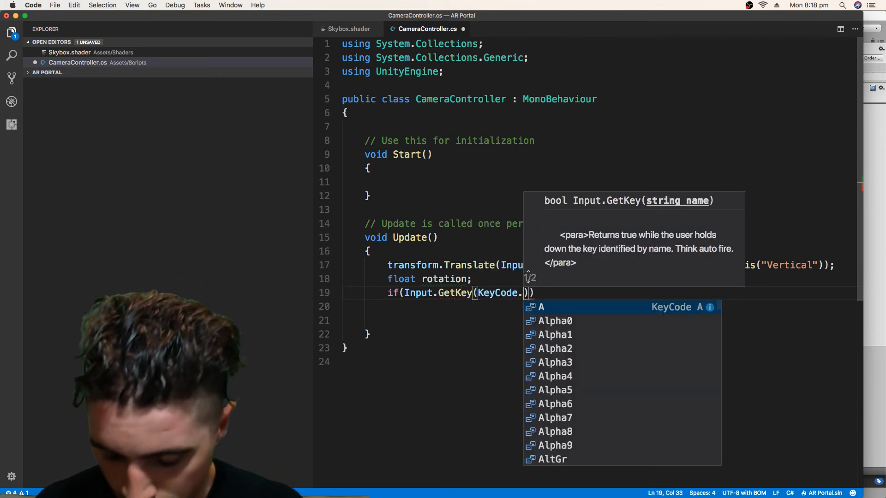
{"action": "type", "text": "Q"}
{"action": "left_click", "coordinate": [600, 307]}
{"action": "type", "text": "r"}
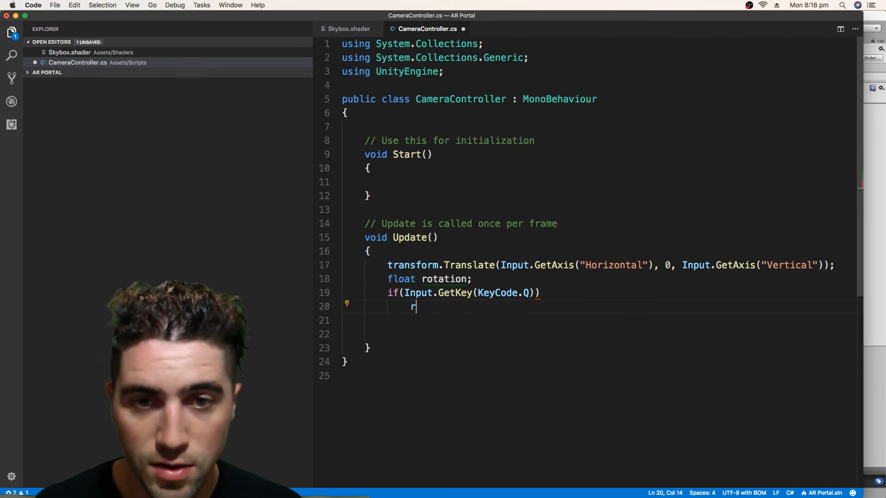
{"action": "type", "text": "otation"}
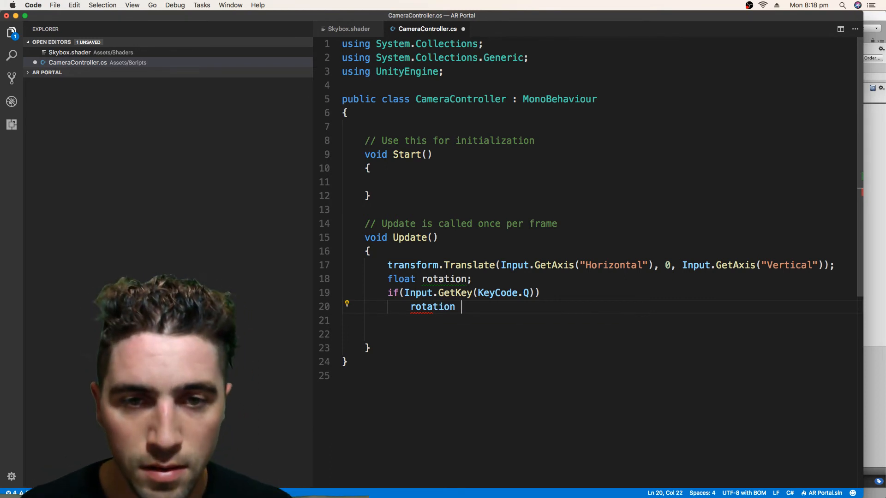
{"action": "type", "text": "-= 1;'"}
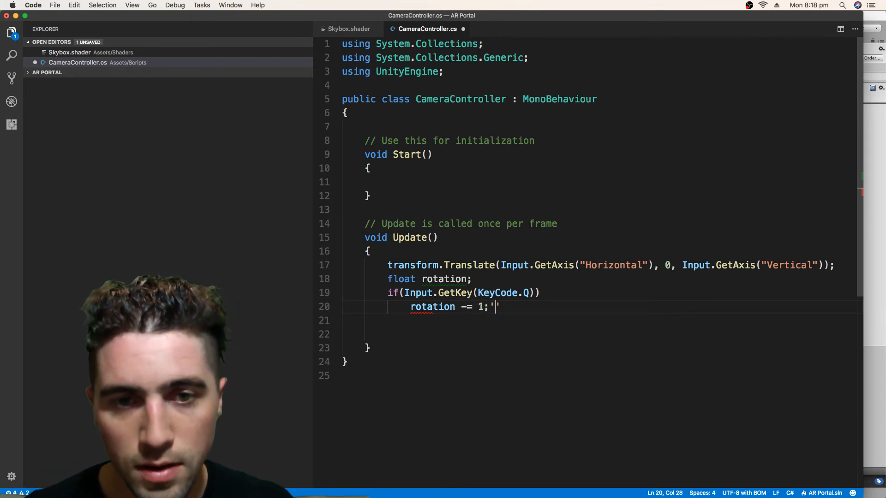
{"action": "type", "text": " = 0"}
{"action": "key", "text": "Enter"}
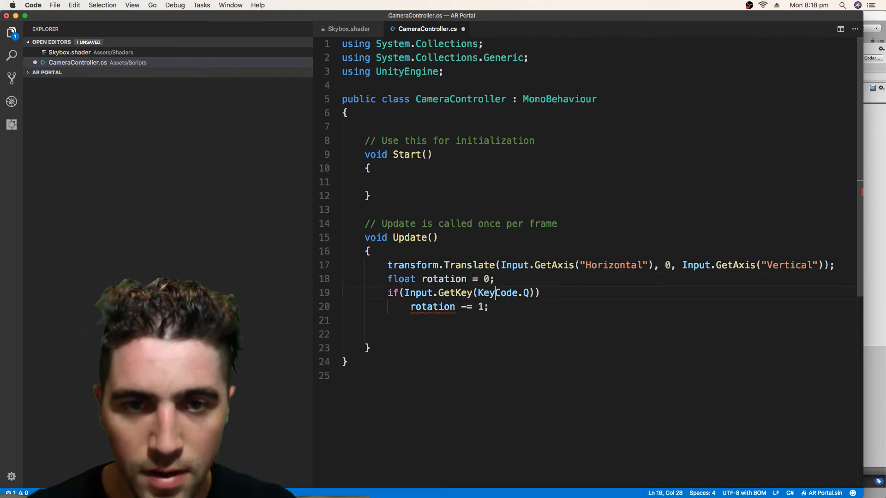
Increment rotation by 1 while E is held and apply transform.Rotate(0, rotation, 0)
{"action": "type", "text": "if("}
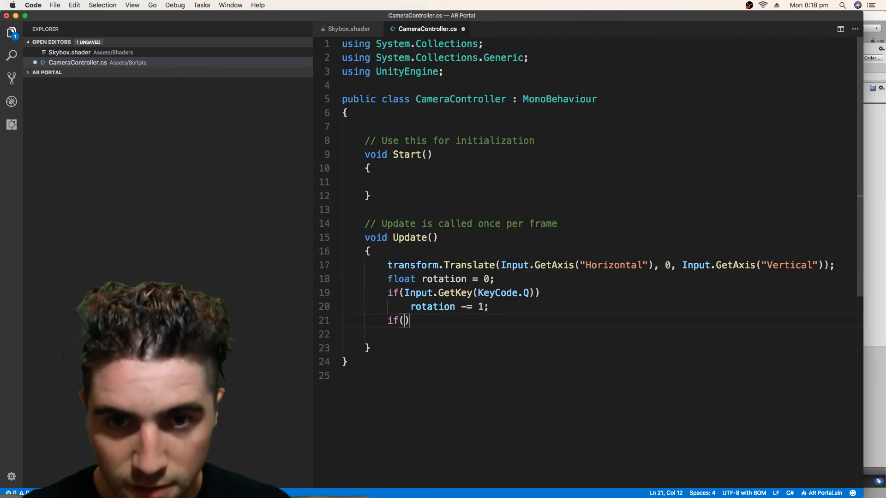
{"action": "type", "text": "Input.getKey("}
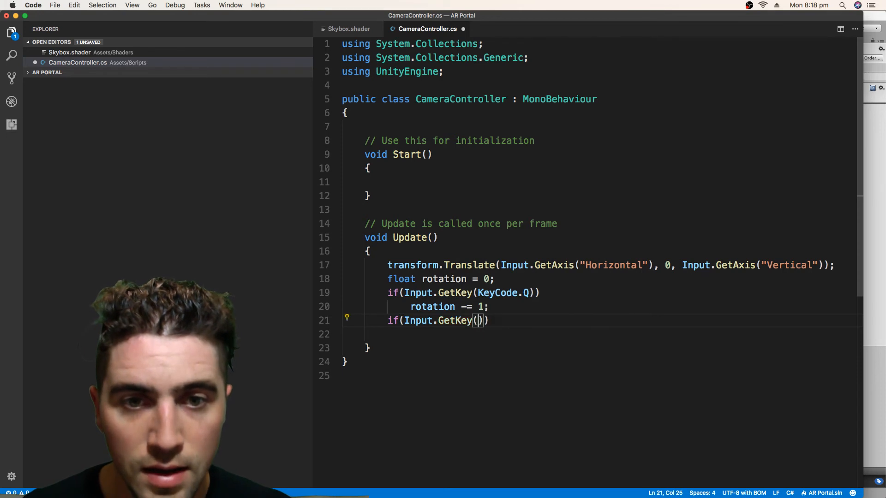
{"action": "type", "text": "key"}
{"action": "type", "text": "rotation"}
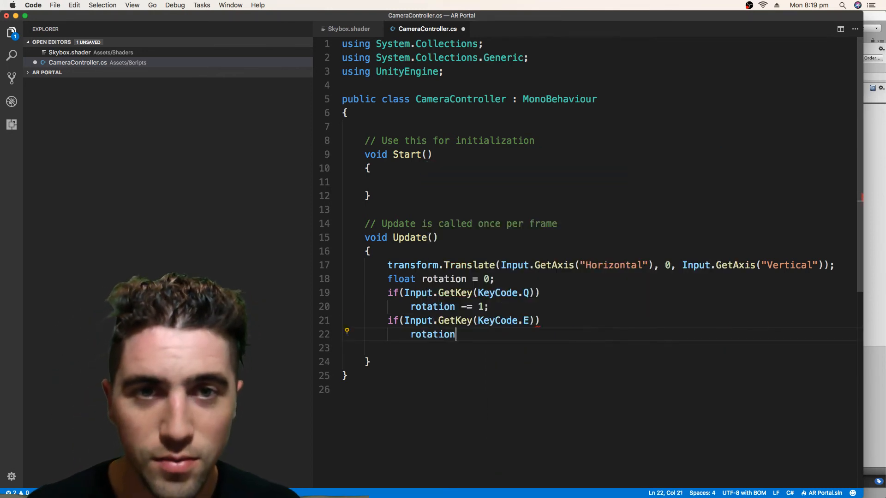
{"action": "type", "text": "+= 1"}
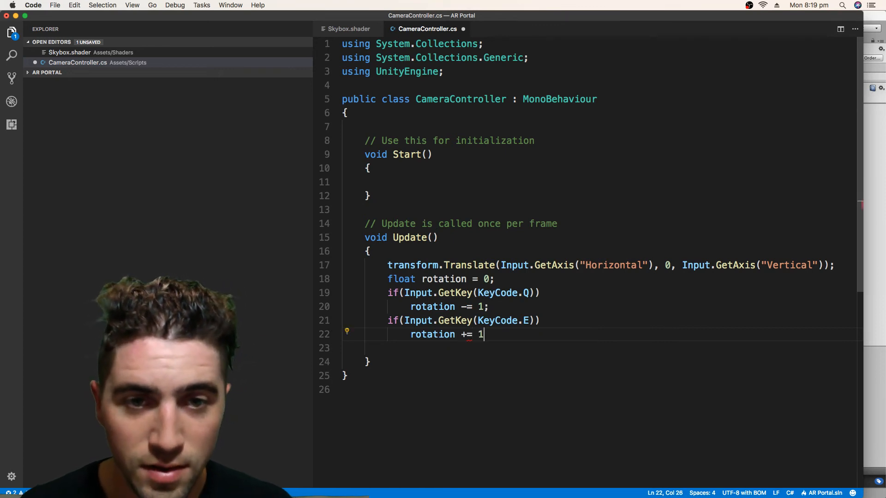
{"action": "type", "text": ";"}
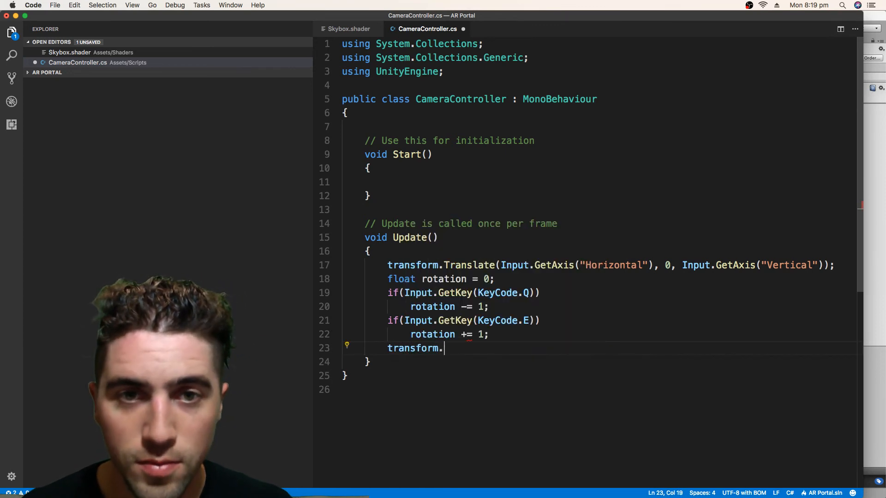
{"action": "type", "text": "Rotate"}
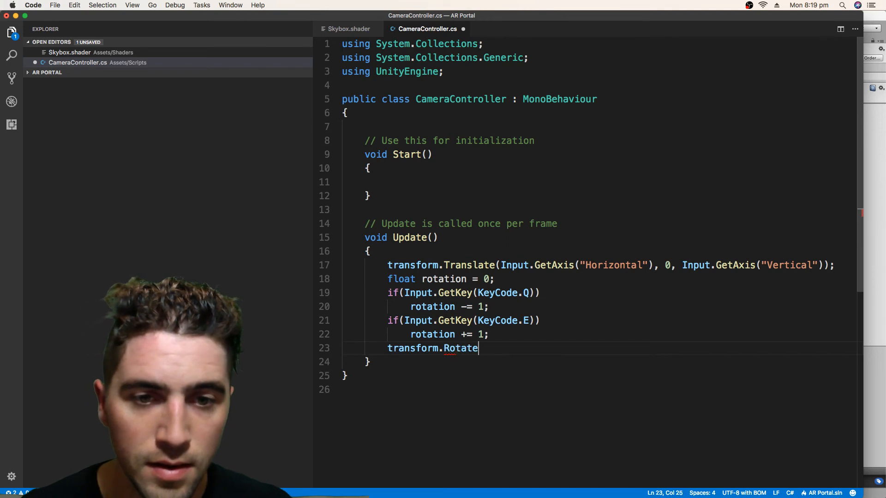
{"action": "type", "text": "(0,"}
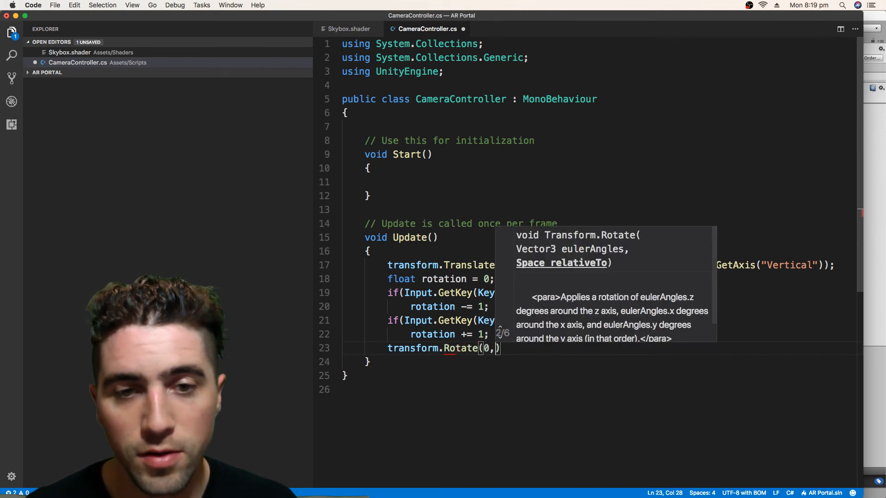
{"action": "type", "text": "ry"}
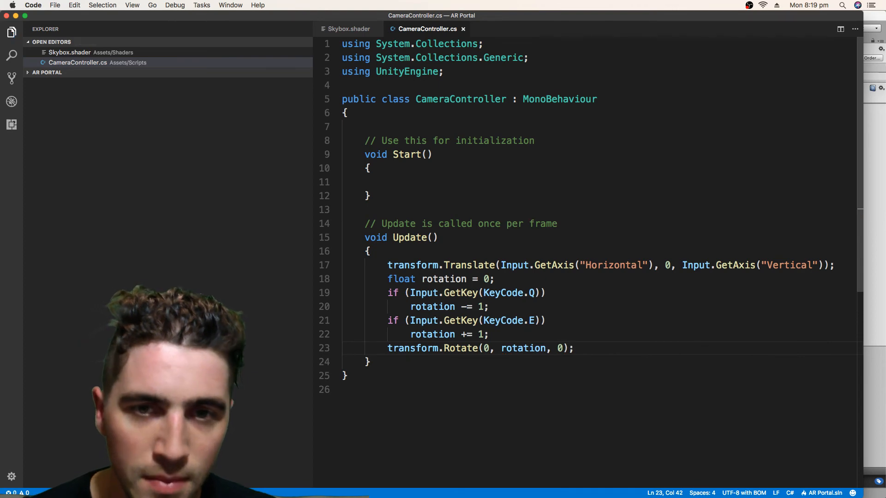
{"action": "mouse_move", "coordinate": [496, 132]}
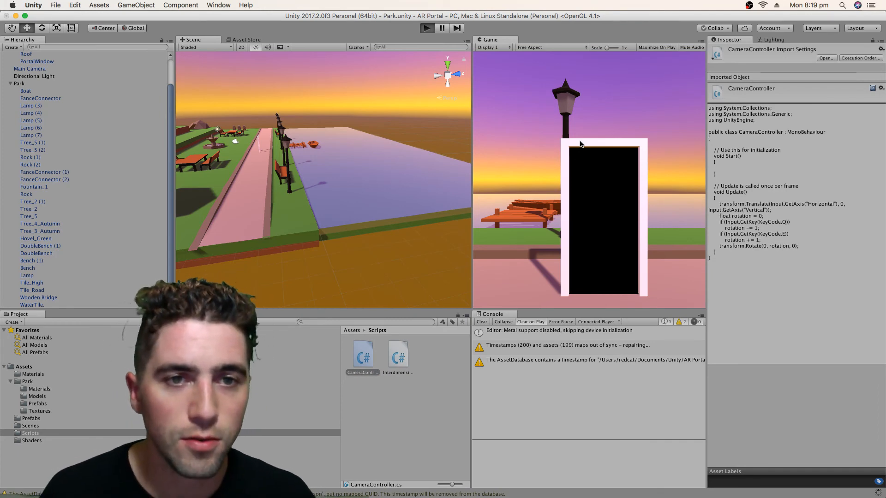
Play the Park scene, steer the camera through the portal watching Inside/Outside logs, then stop
{"action": "left_click", "coordinate": [427, 27]}
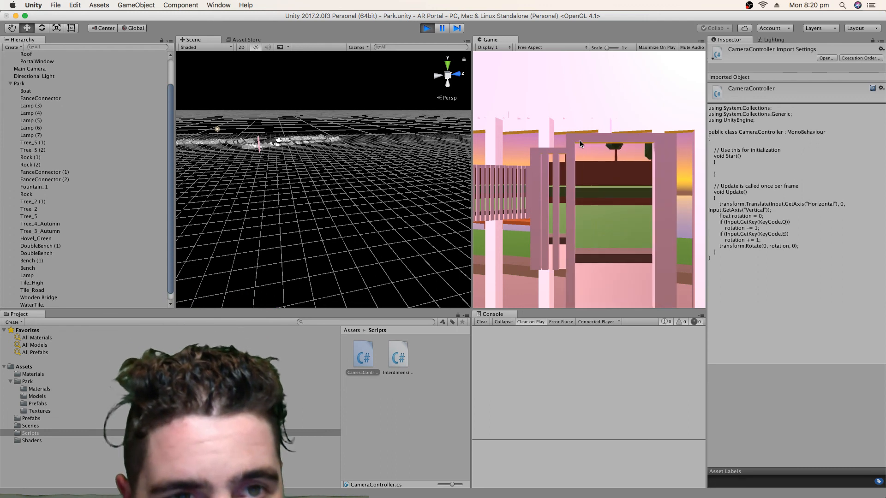
{"action": "left_click", "coordinate": [426, 27]}
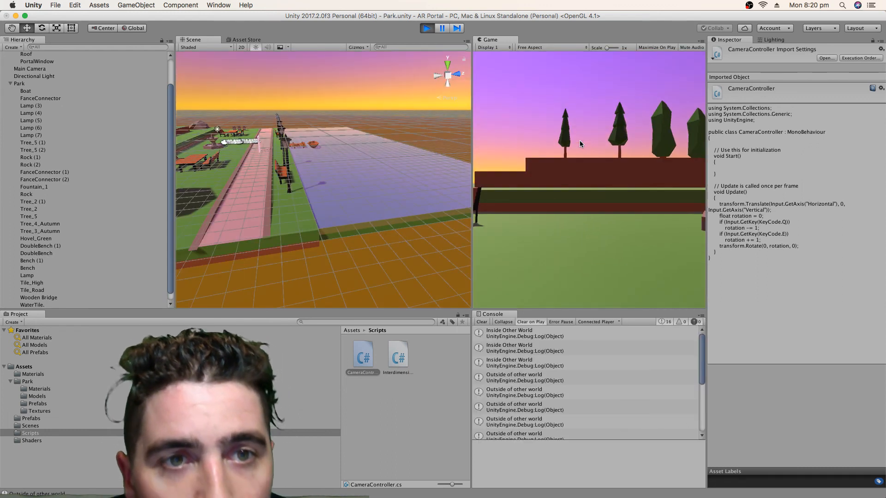